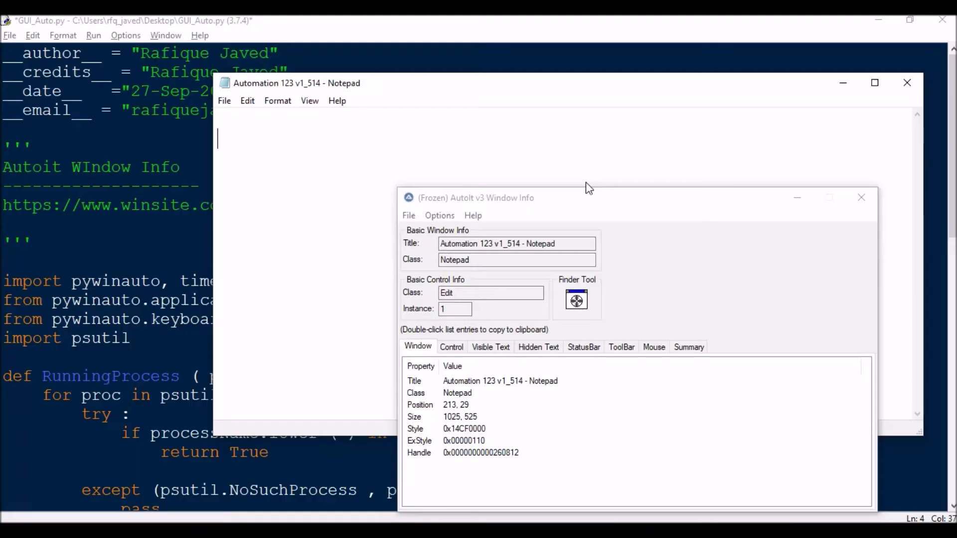
mouse_move(383, 255)
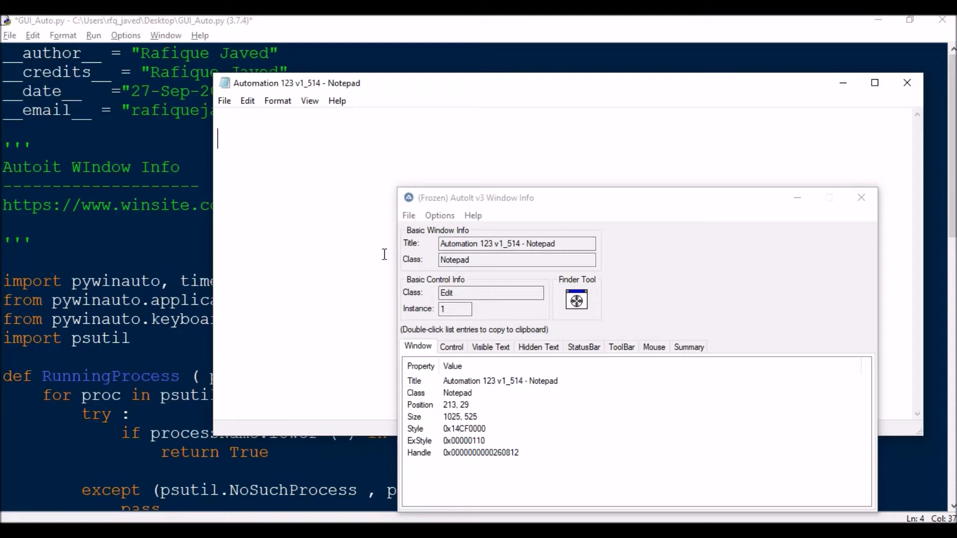
mouse_move(509, 202)
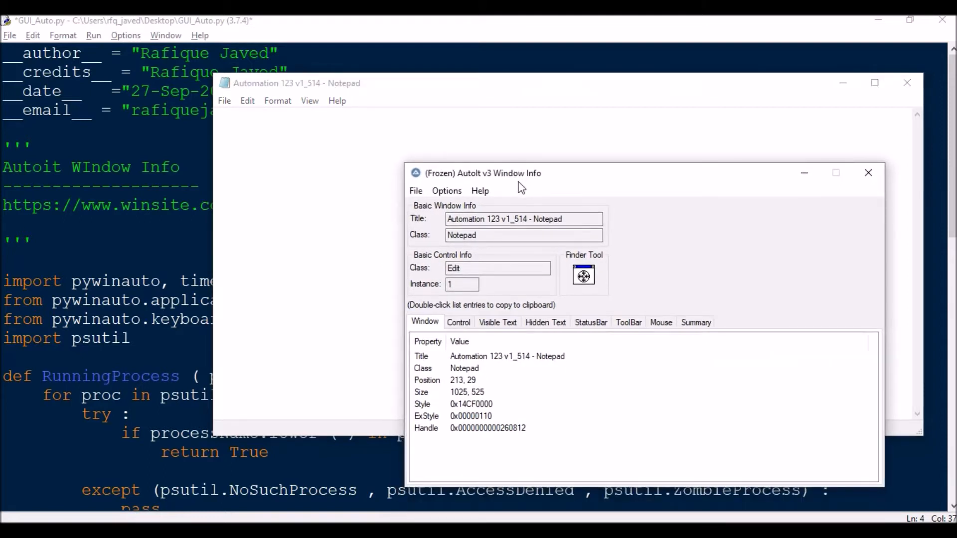
mouse_move(432, 124)
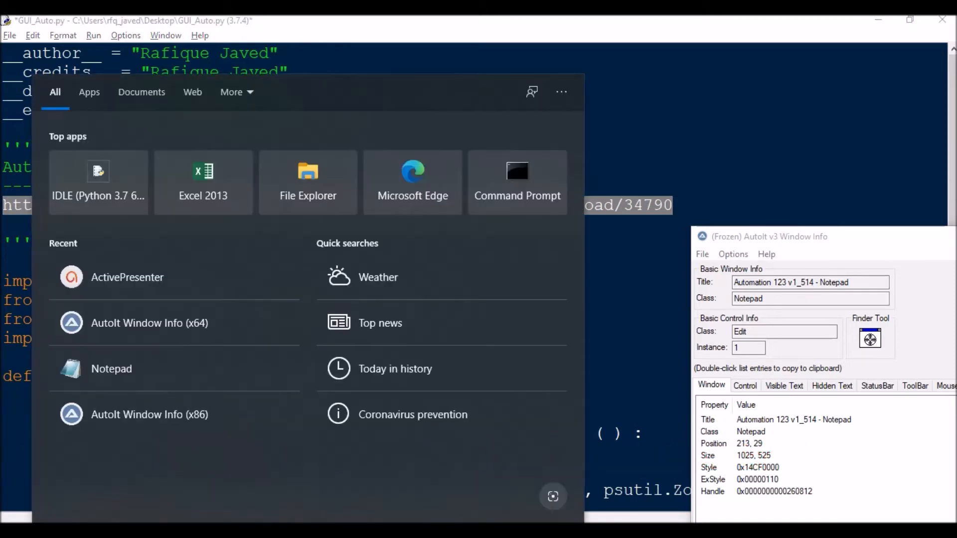
Step: Search the Start menu for 'auto' to find AutoIt Window Info (x64)
type("a")
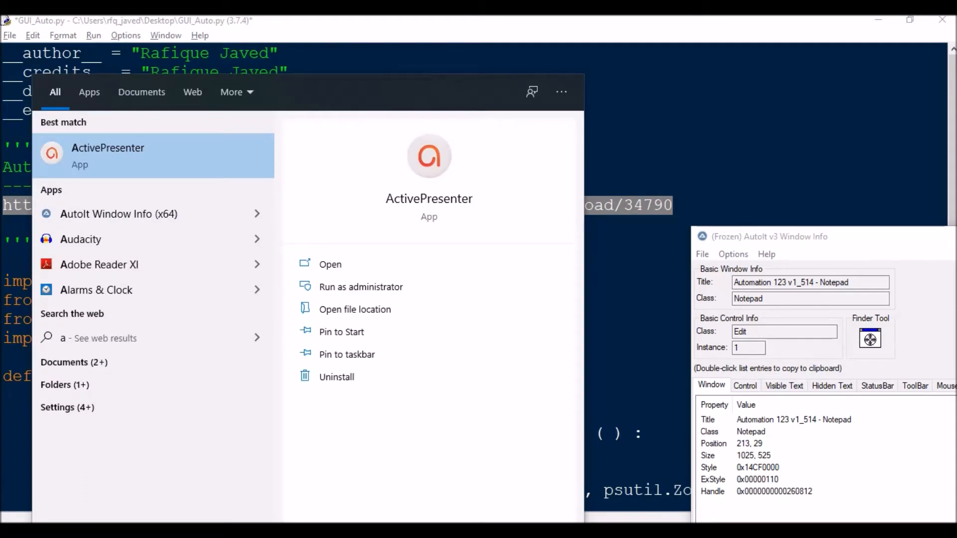
type("uto")
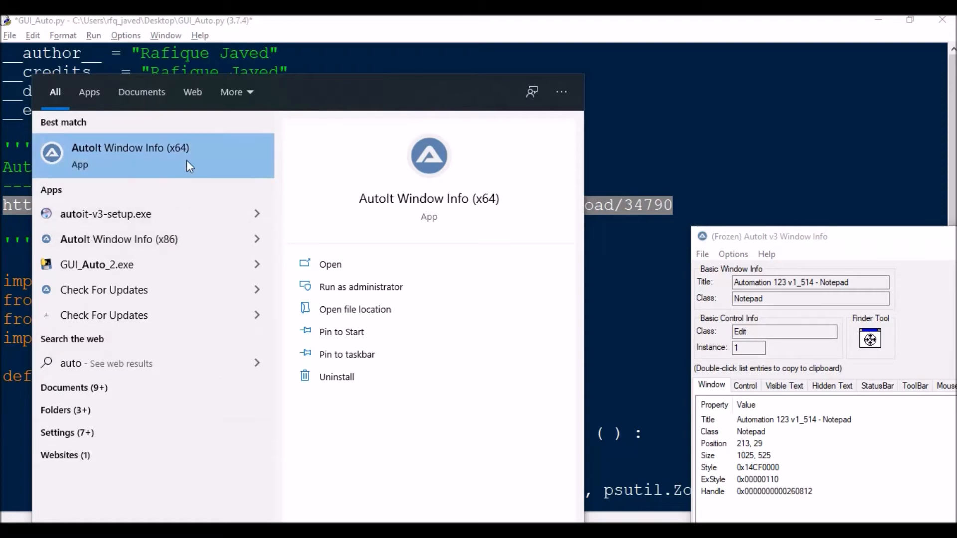
mouse_move(863, 293)
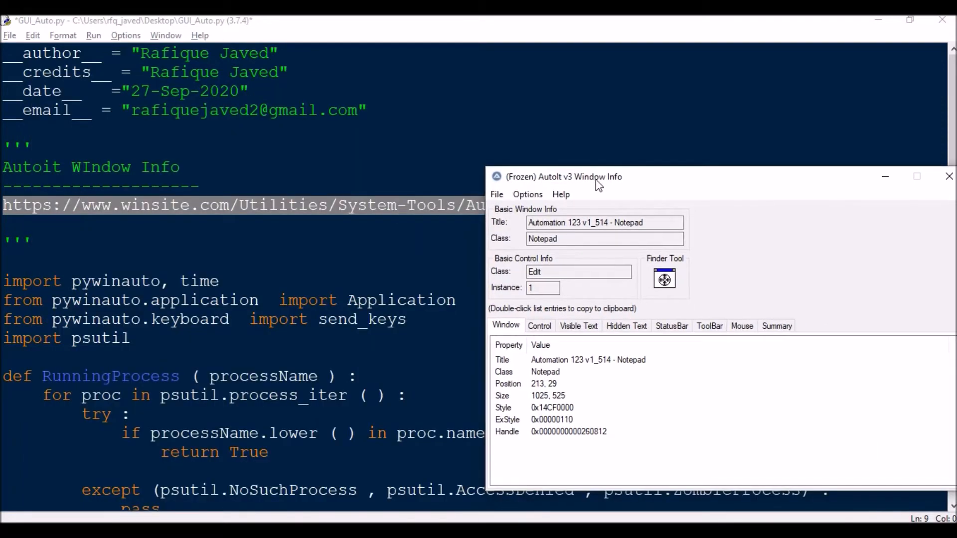
mouse_move(651, 256)
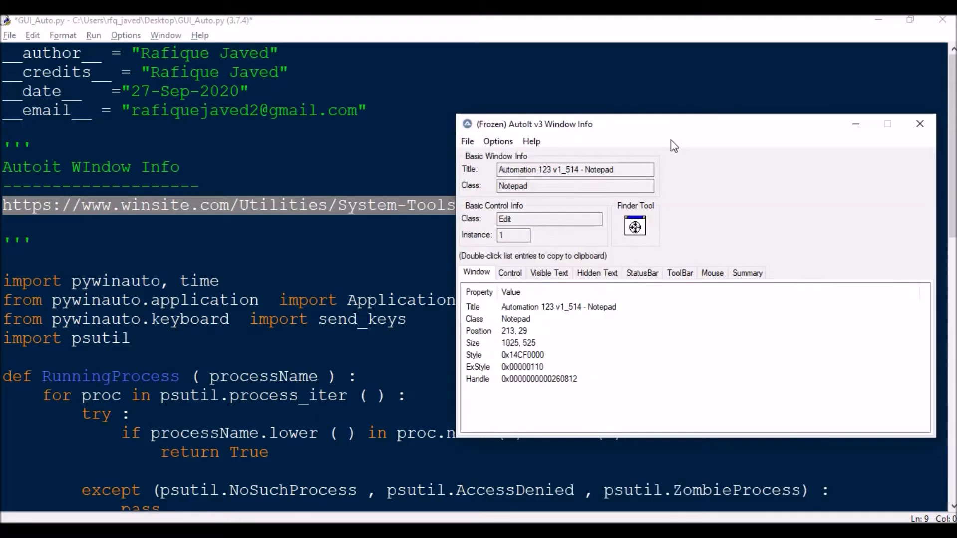
mouse_move(671, 136)
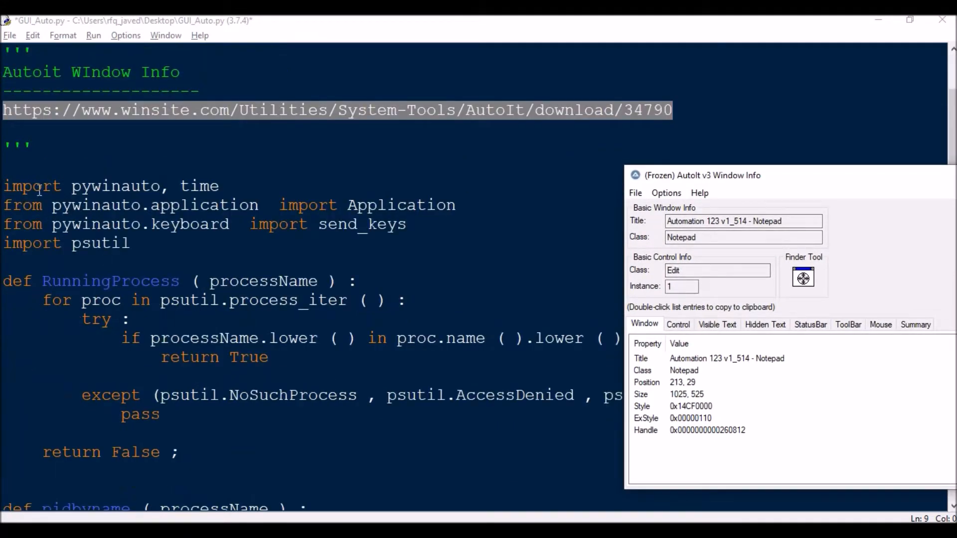
mouse_move(275, 182)
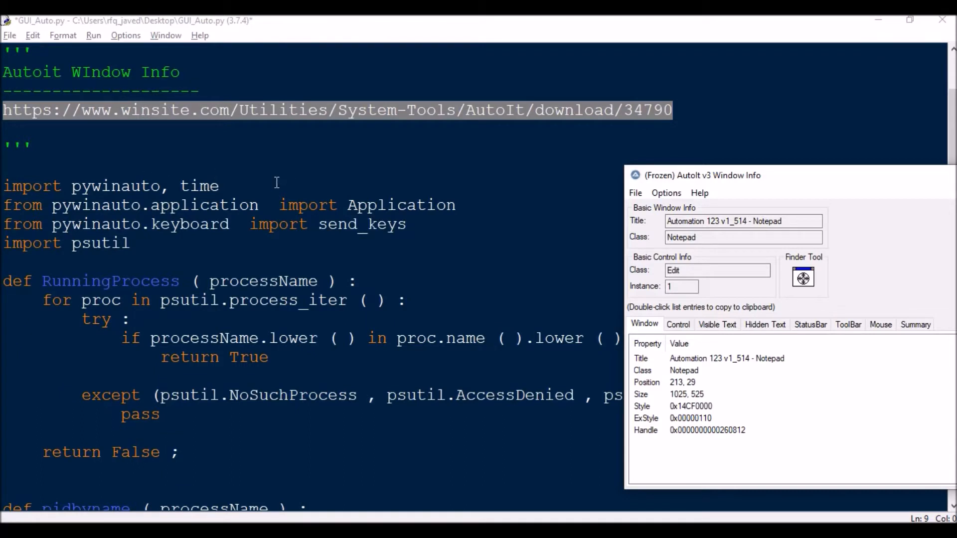
mouse_move(55, 206)
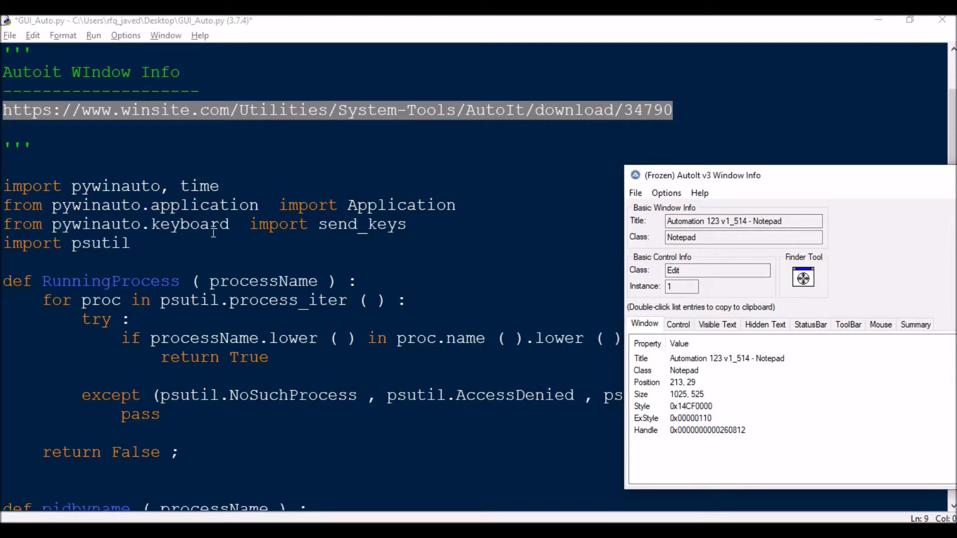
double_click(337, 224)
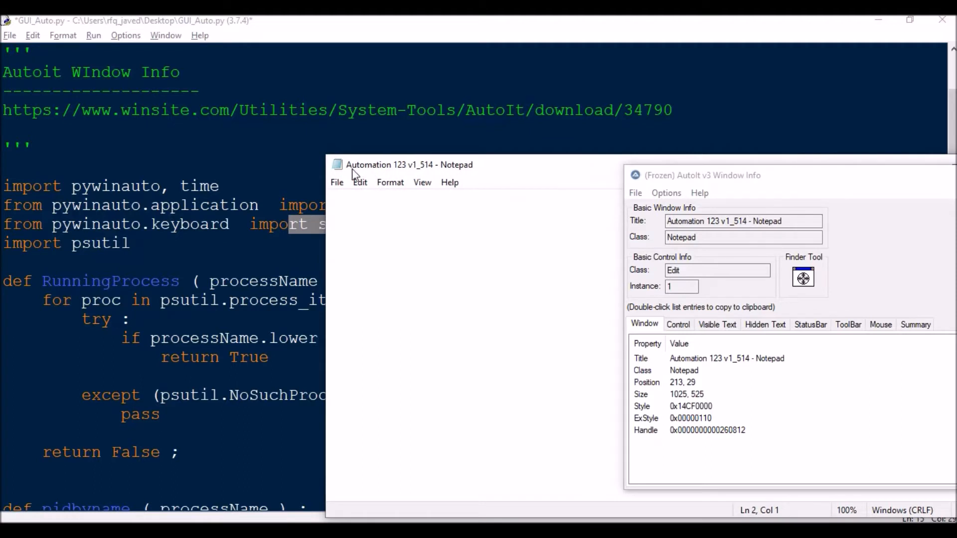
mouse_move(467, 180)
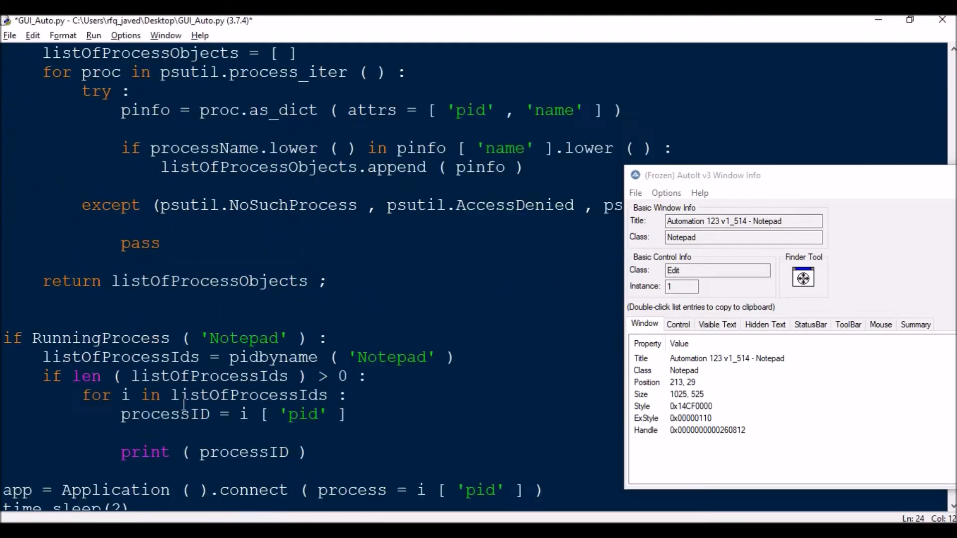
scroll("down", 3)
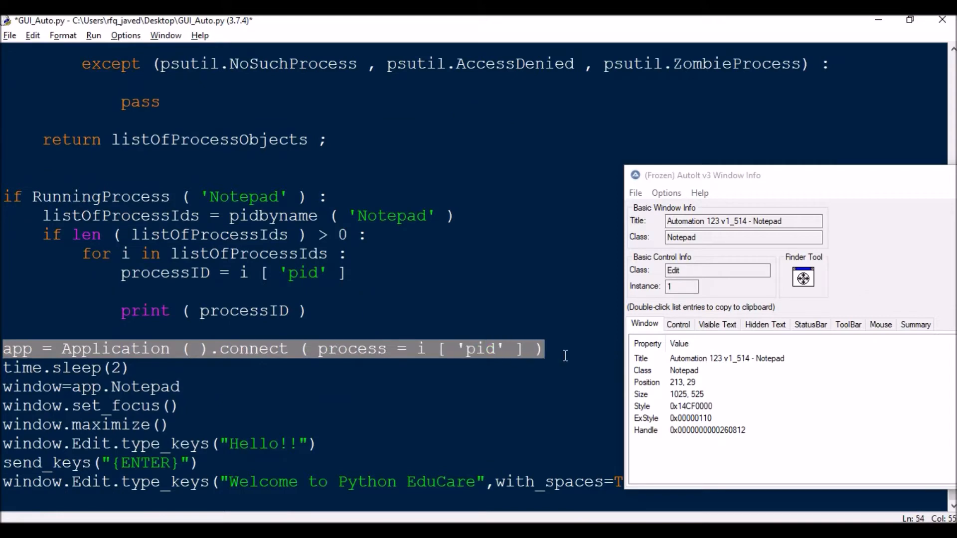
mouse_move(546, 357)
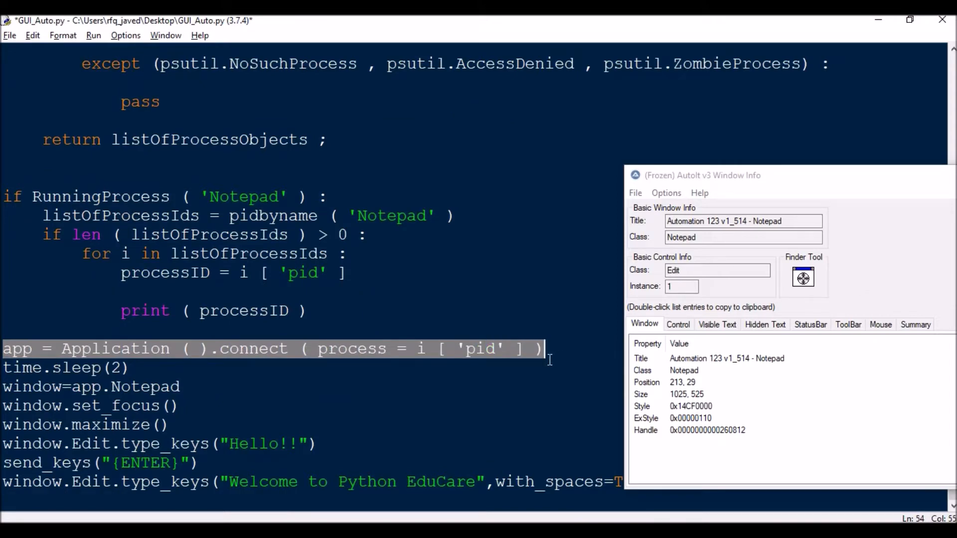
mouse_move(567, 387)
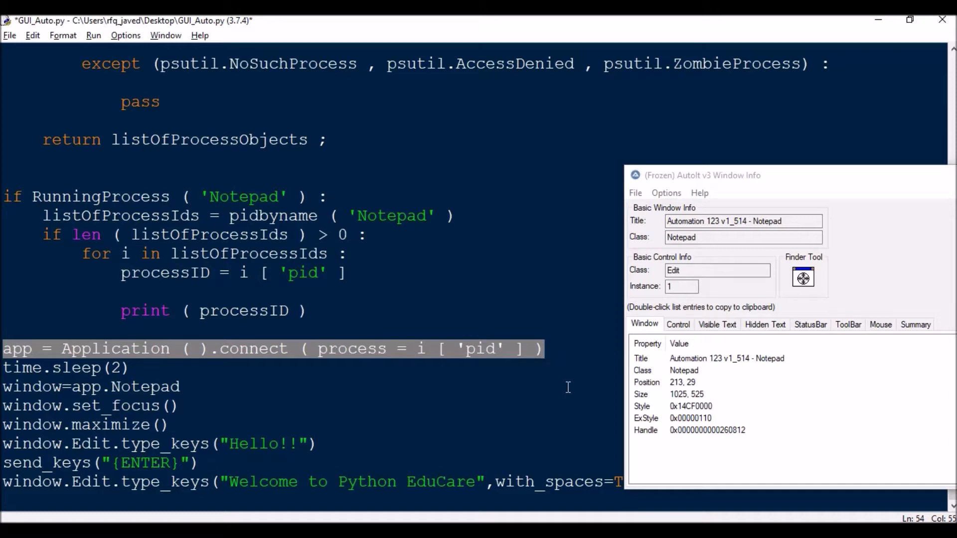
left_click(340, 340)
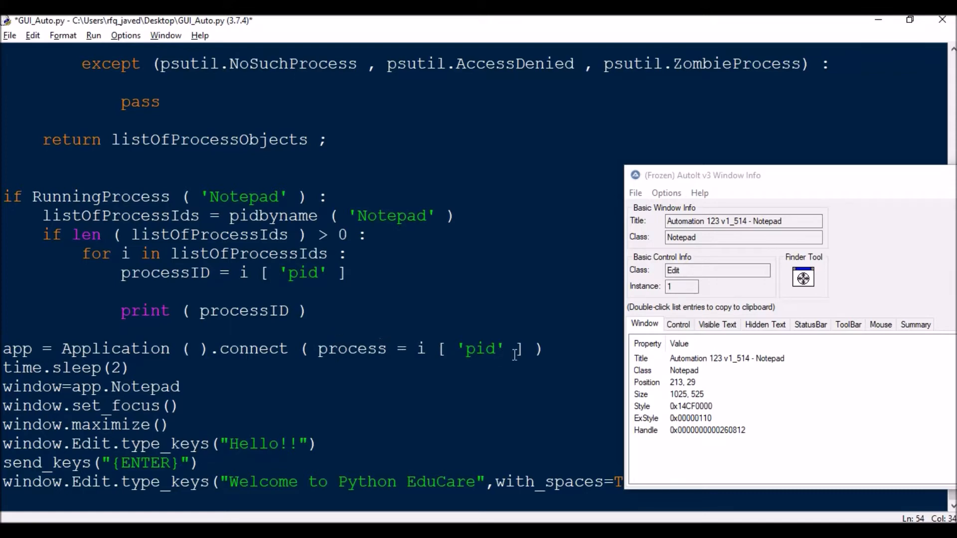
scroll("up", 3)
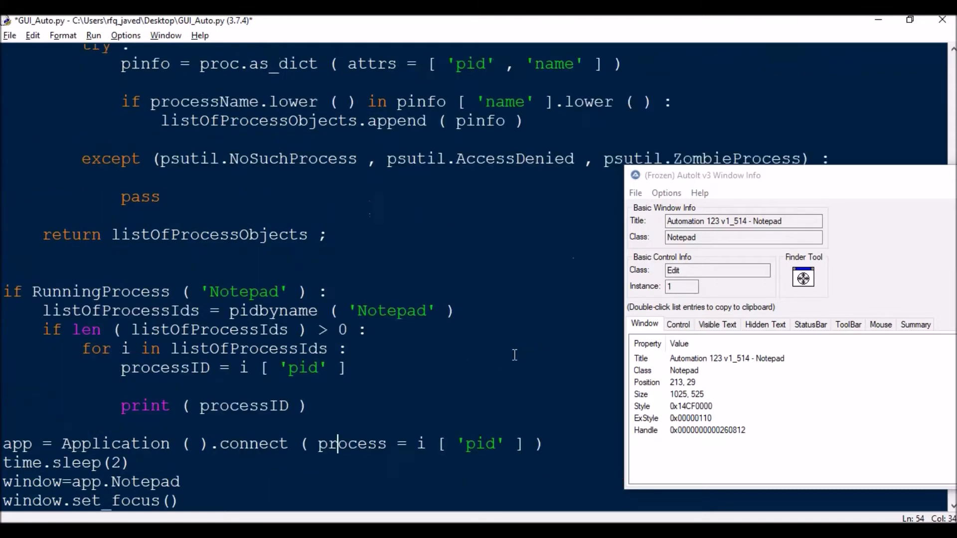
scroll("up", 3)
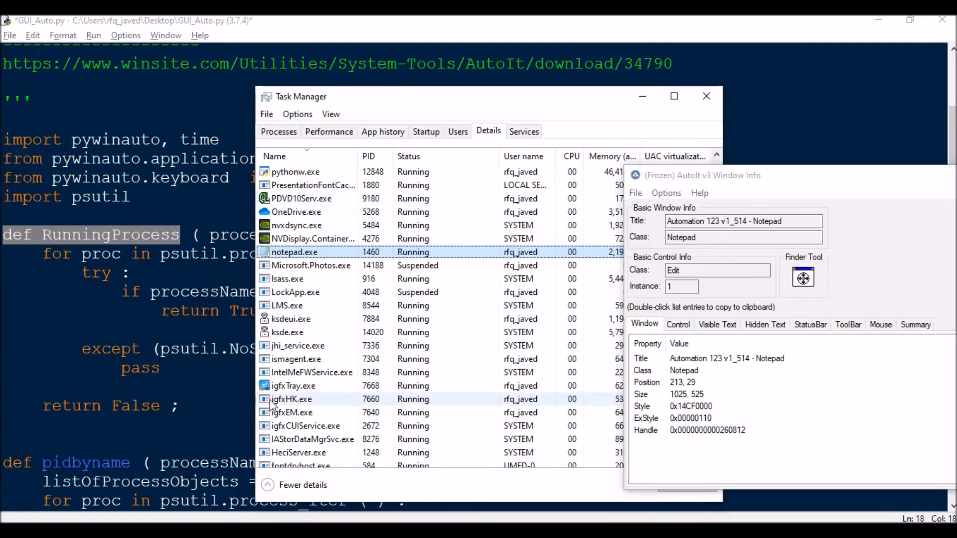
Step: Scroll the IDLE script to RunningProcess('Notepad') and select the word Notepad
left_click(706, 96)
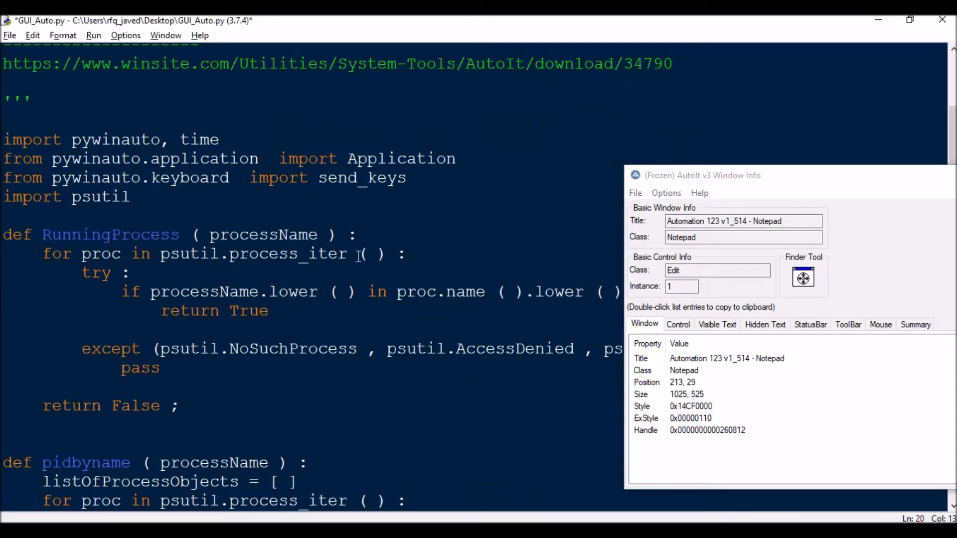
scroll("down", 3)
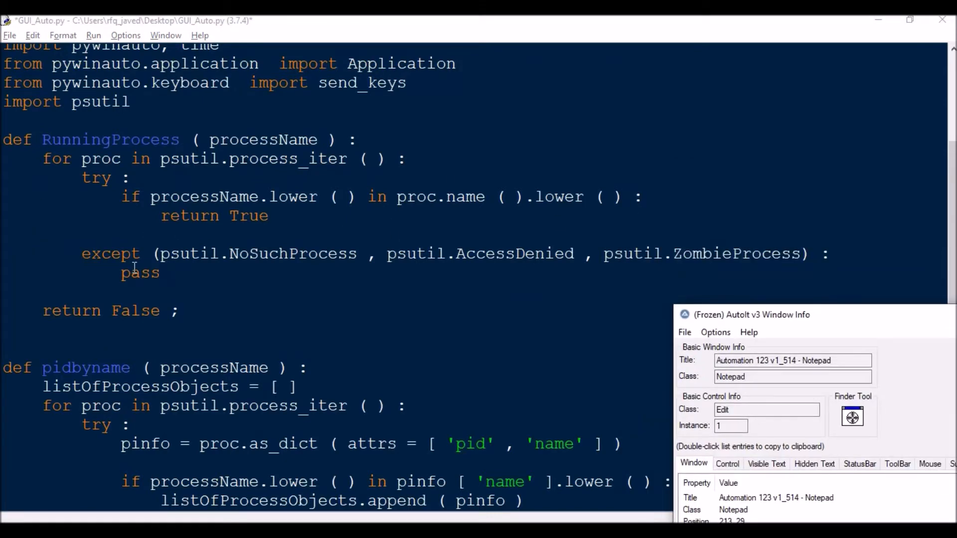
scroll("down", 3)
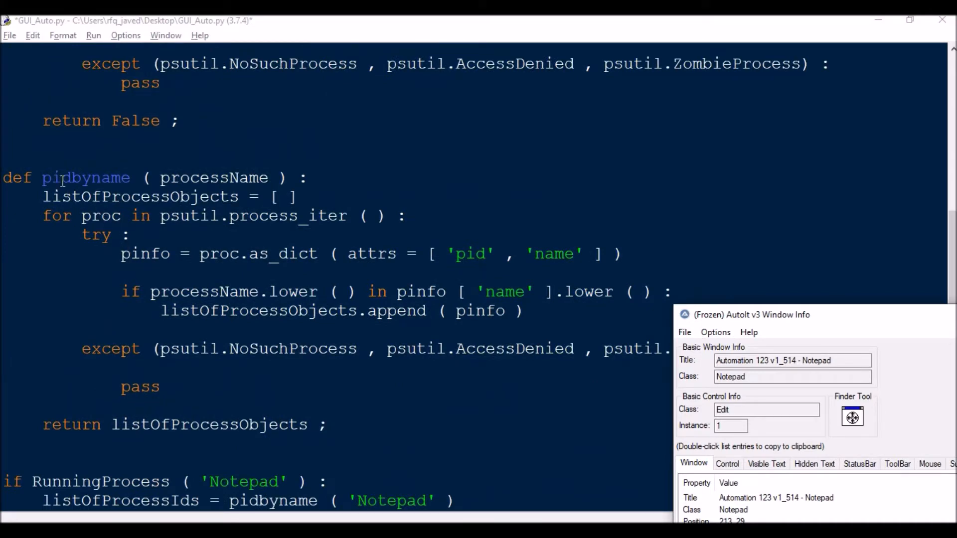
scroll("down", 3)
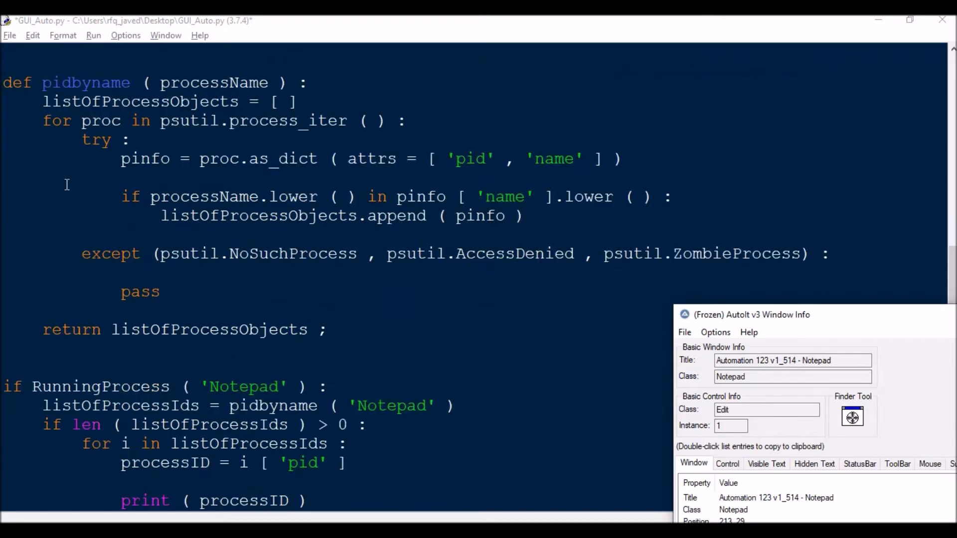
left_click(197, 386)
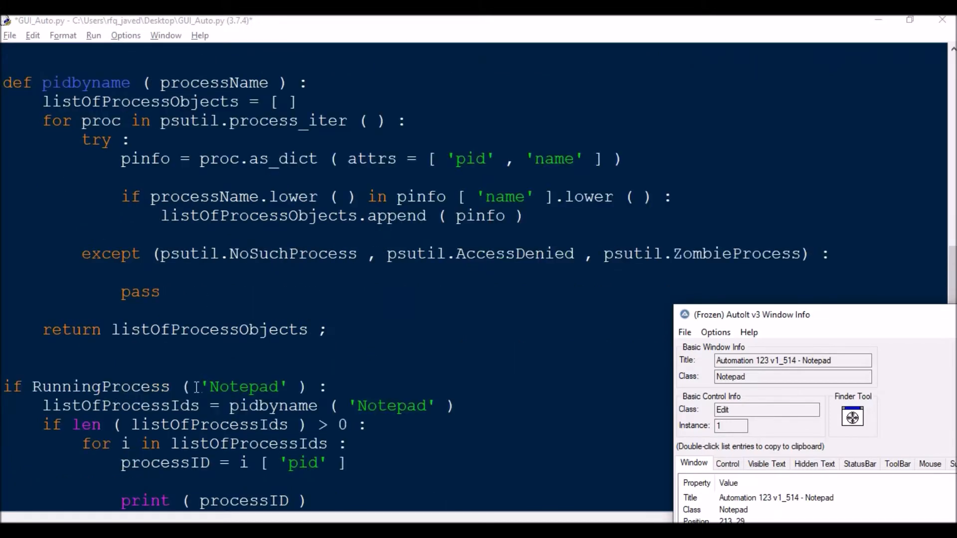
double_click(244, 386)
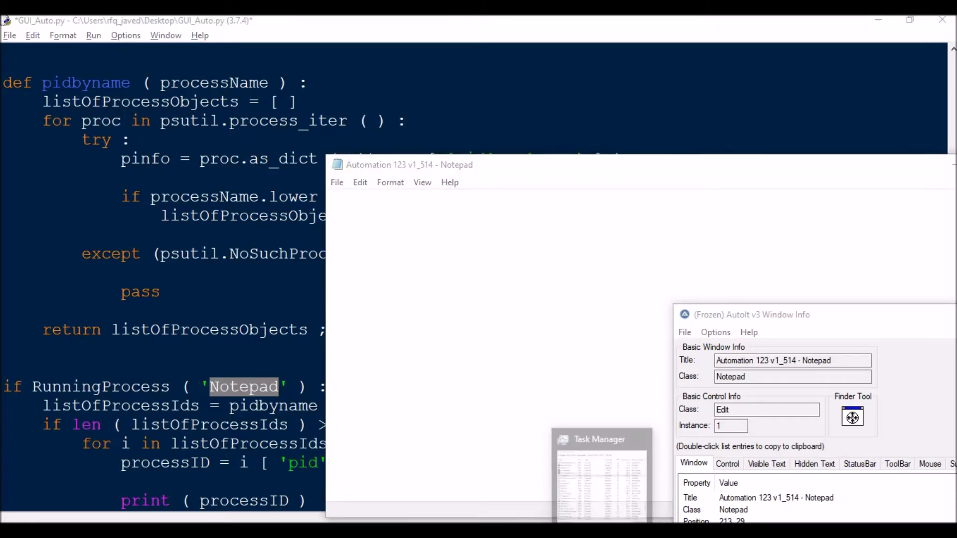
Step: Bring Task Manager forward to check notepad.exe's PID, 1460
left_click(600, 470)
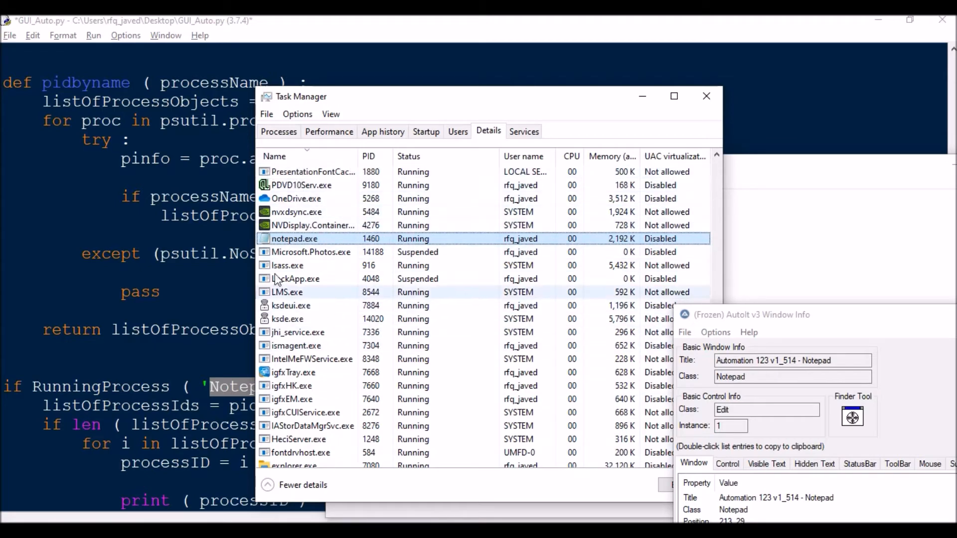
mouse_move(309, 318)
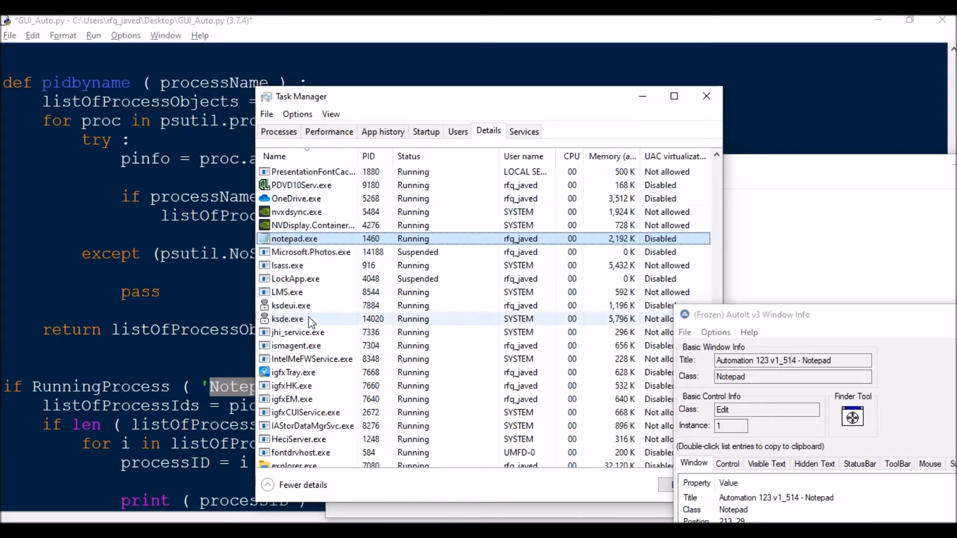
mouse_move(299, 212)
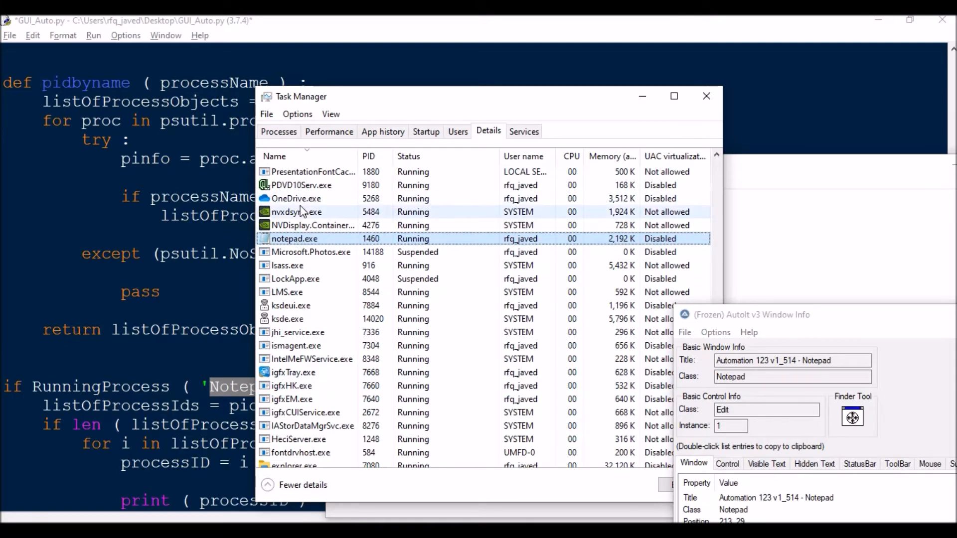
mouse_move(317, 265)
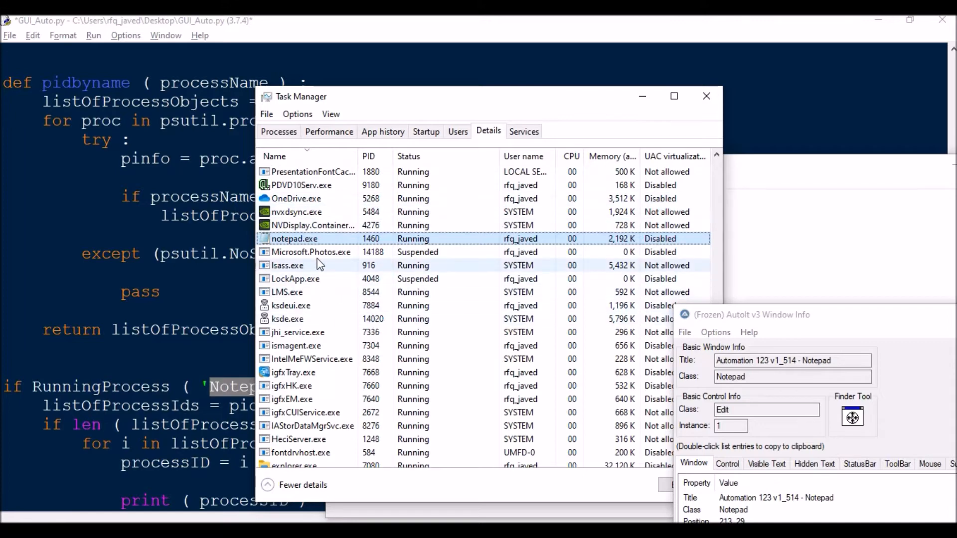
mouse_move(296, 241)
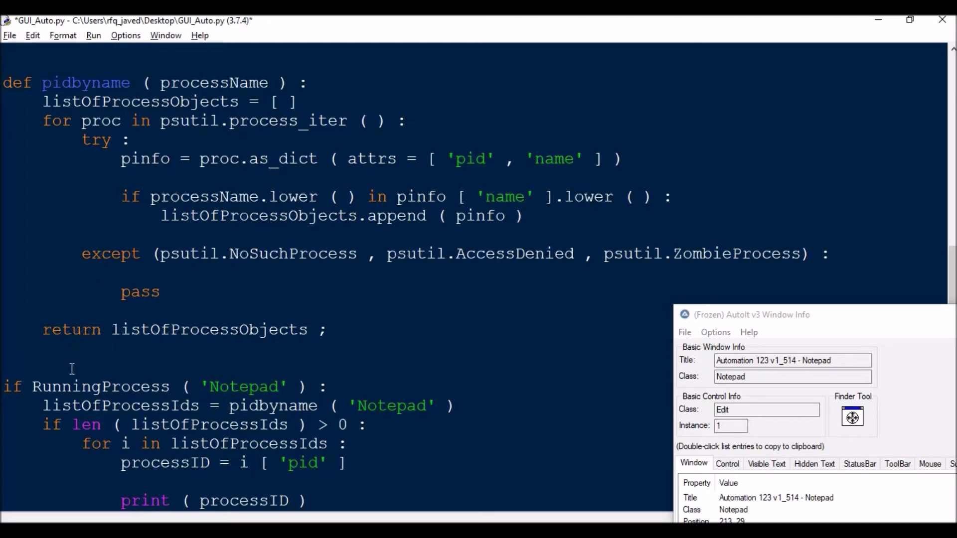
Step: Scroll to the Application ( ).connect line and remove the space inside its parentheses
scroll("down", 3)
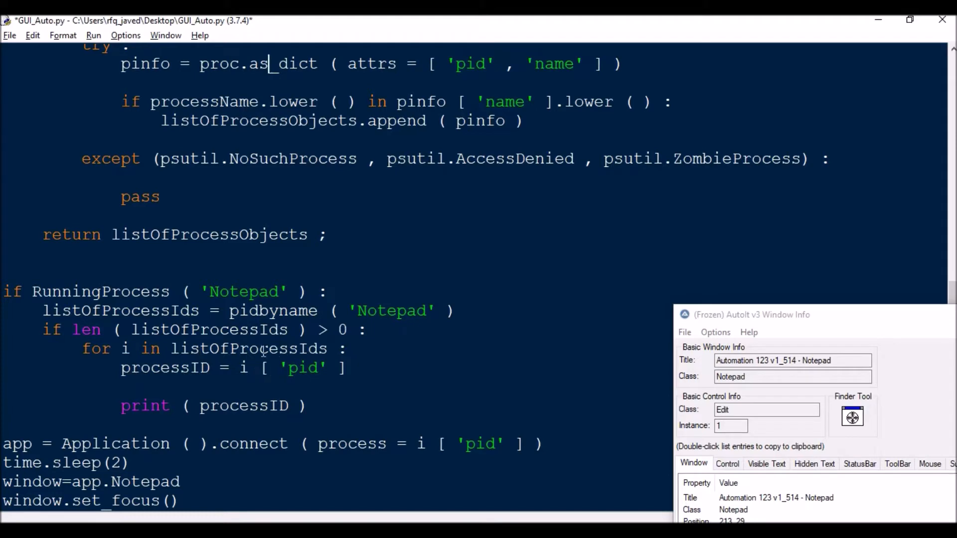
mouse_move(366, 421)
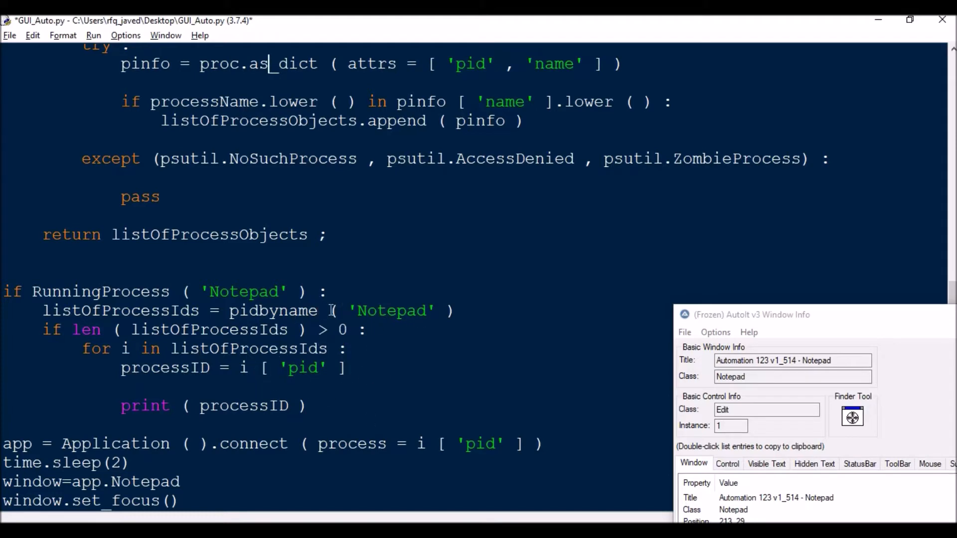
double_click(392, 310)
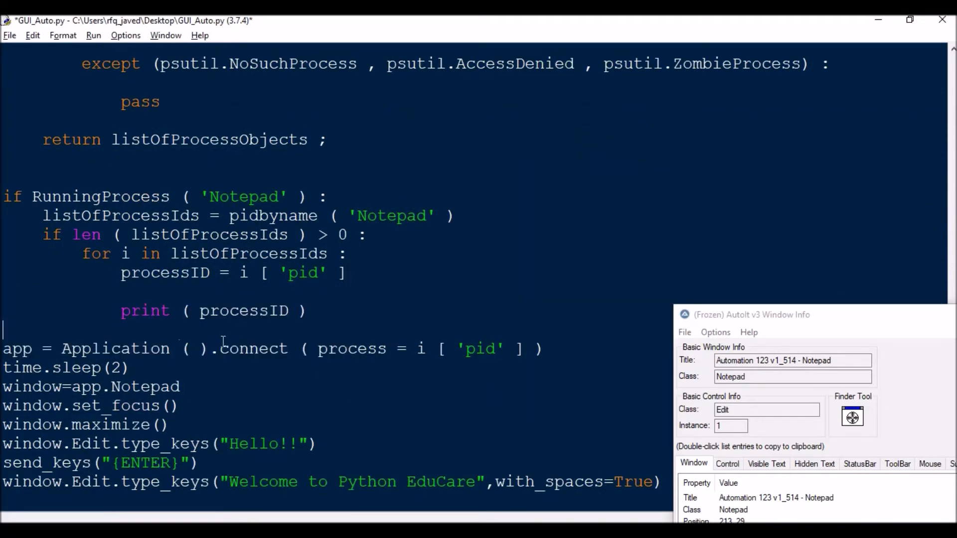
double_click(19, 348)
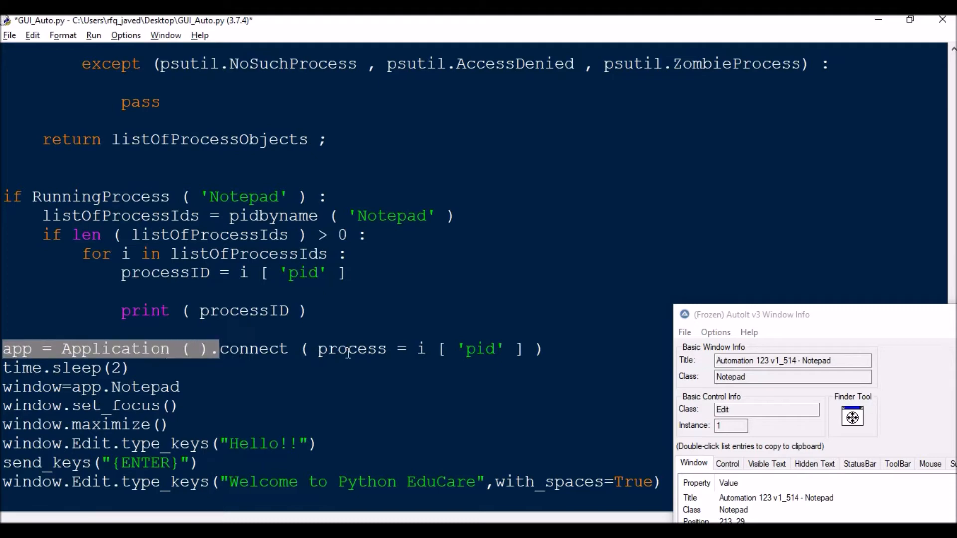
left_click(212, 348)
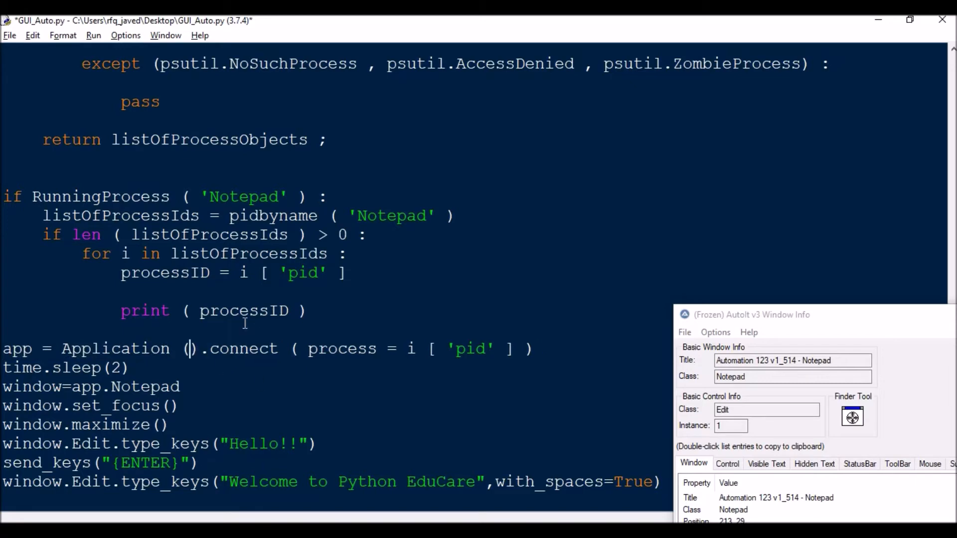
mouse_move(427, 356)
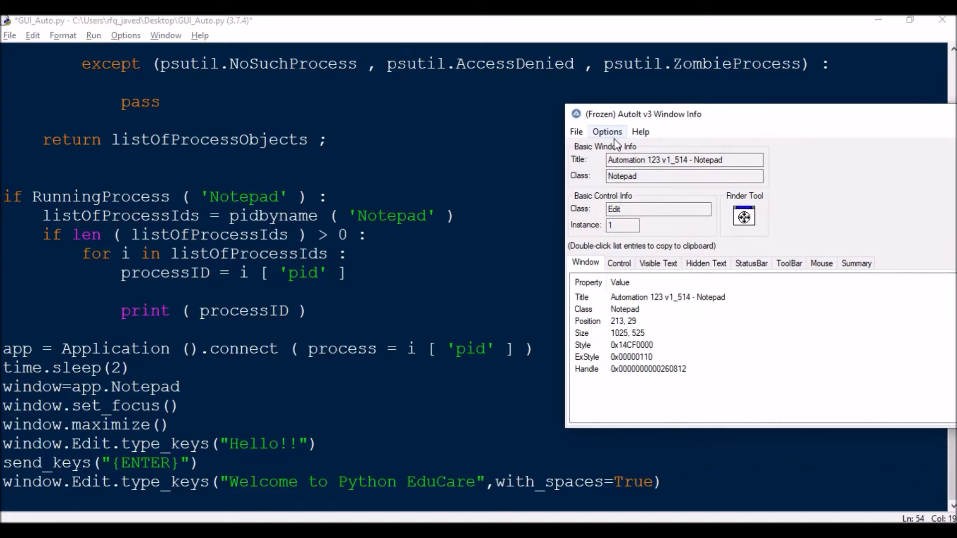
mouse_move(682, 116)
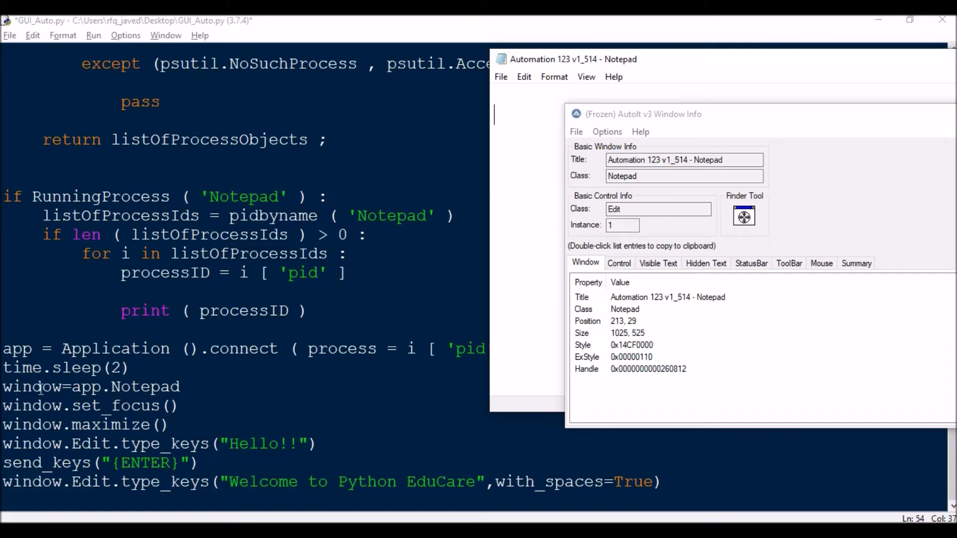
mouse_move(212, 389)
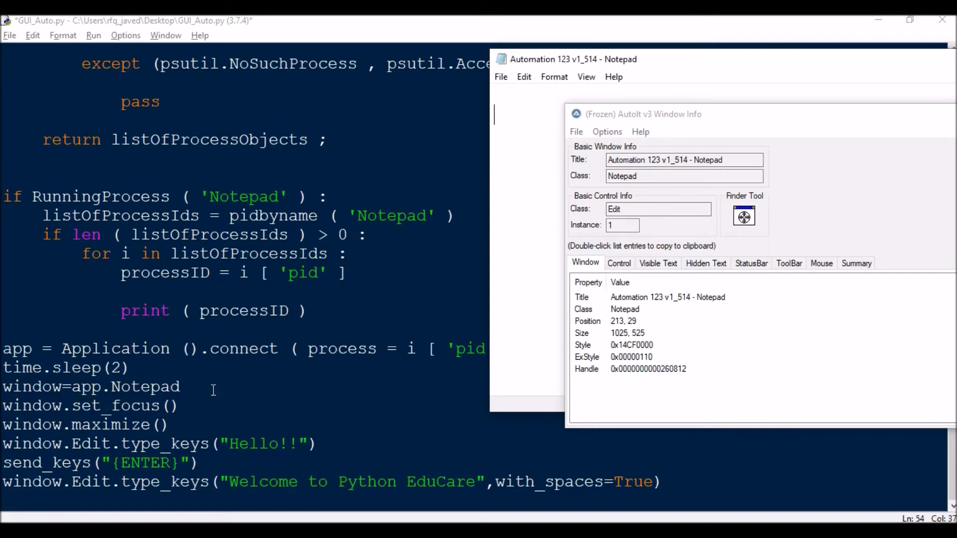
mouse_move(799, 198)
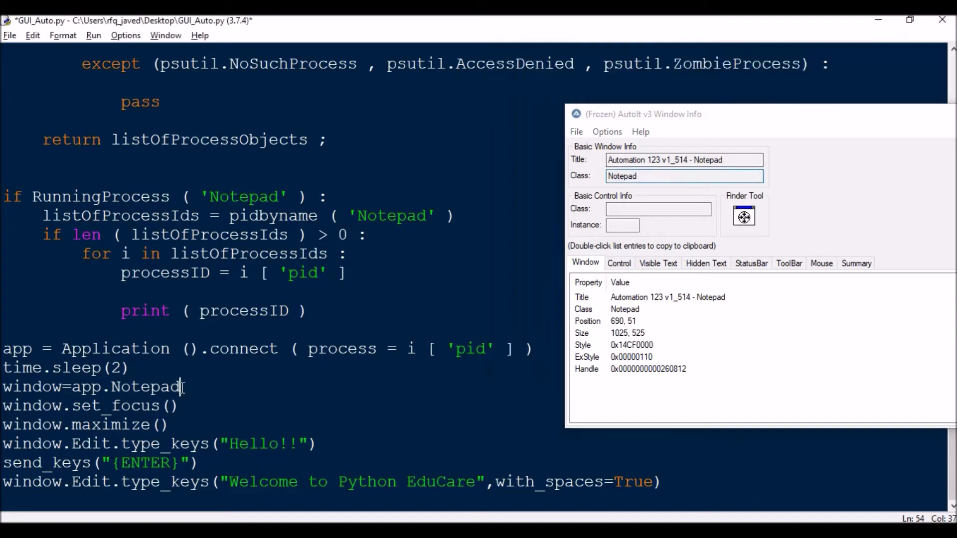
double_click(145, 386)
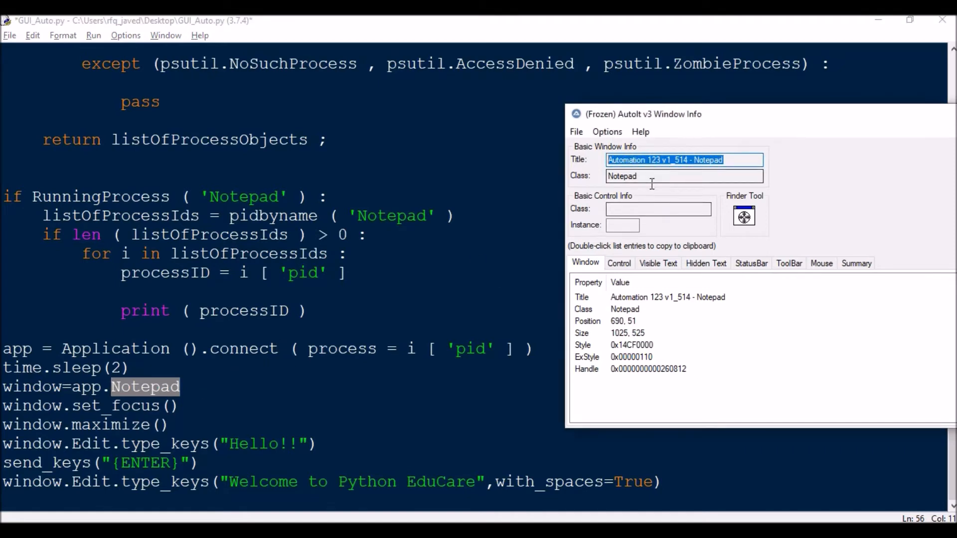
mouse_move(226, 401)
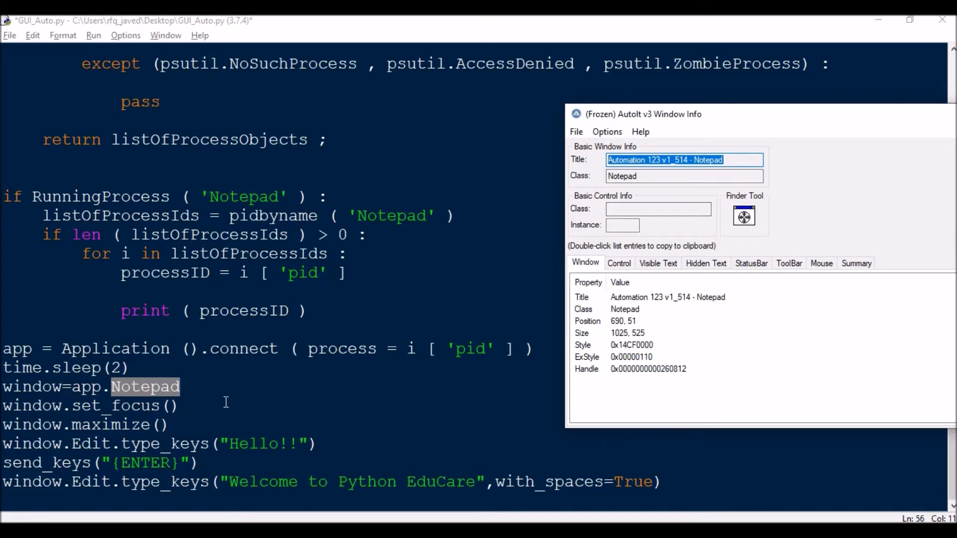
mouse_move(135, 405)
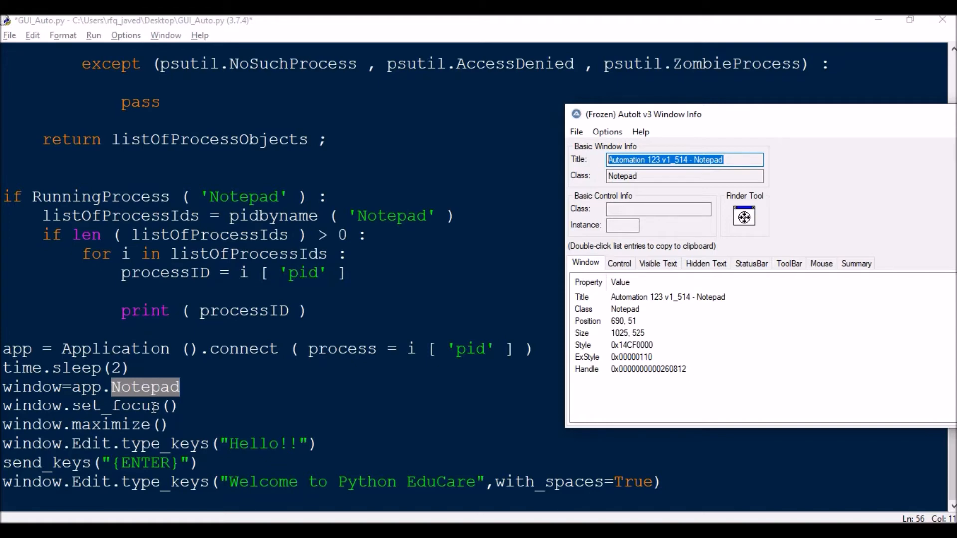
mouse_move(335, 478)
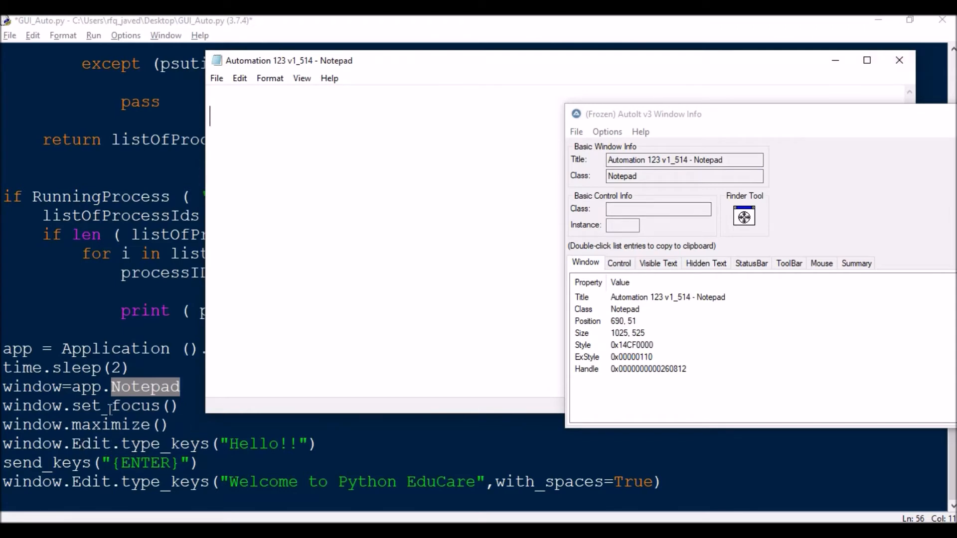
mouse_move(238, 363)
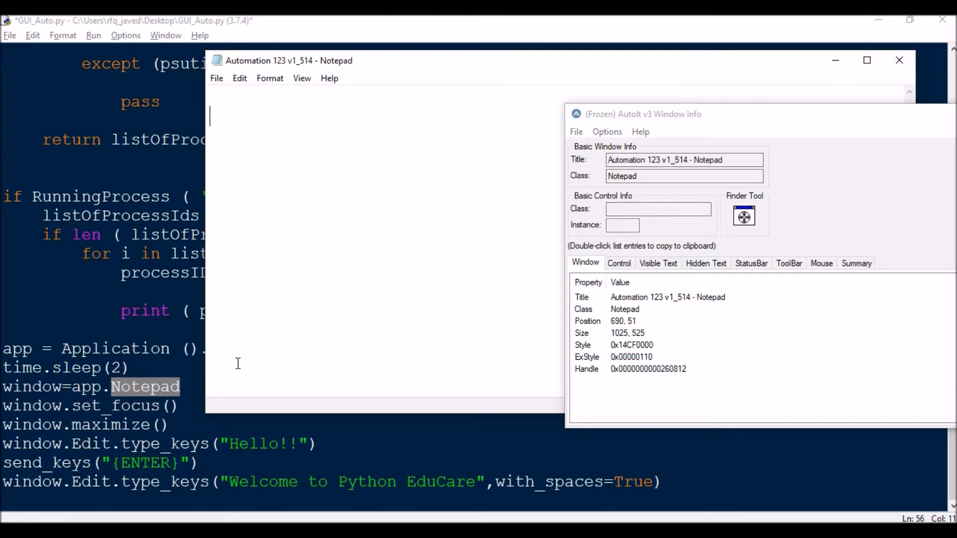
mouse_move(217, 98)
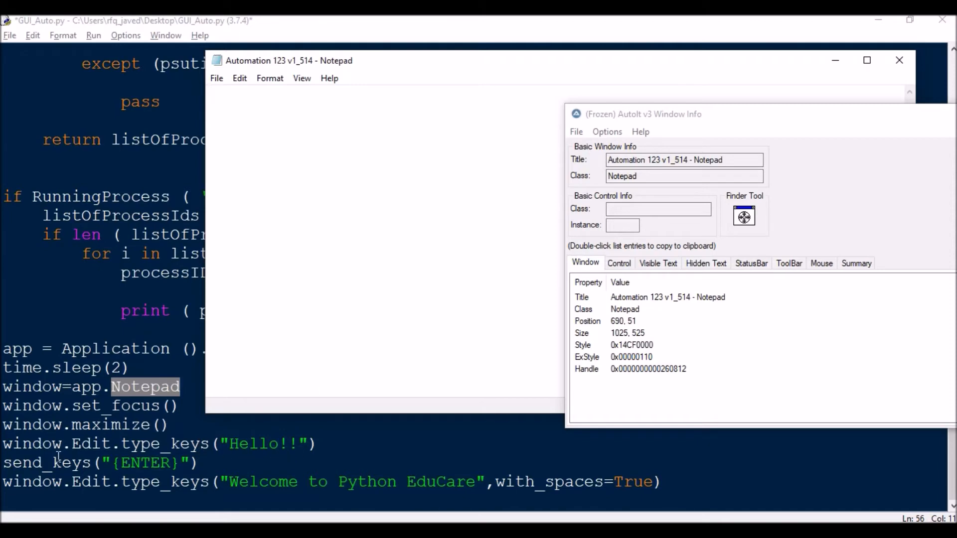
mouse_move(607, 491)
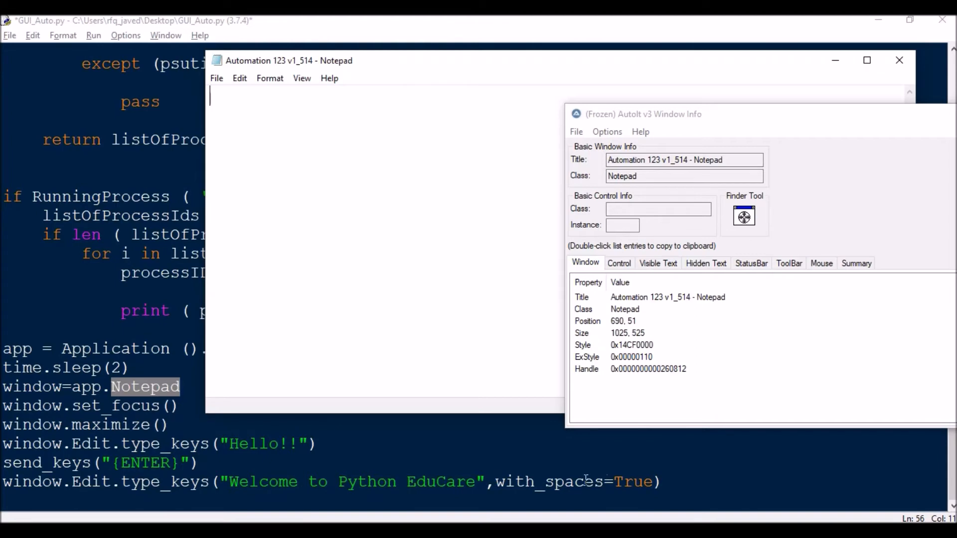
mouse_move(492, 237)
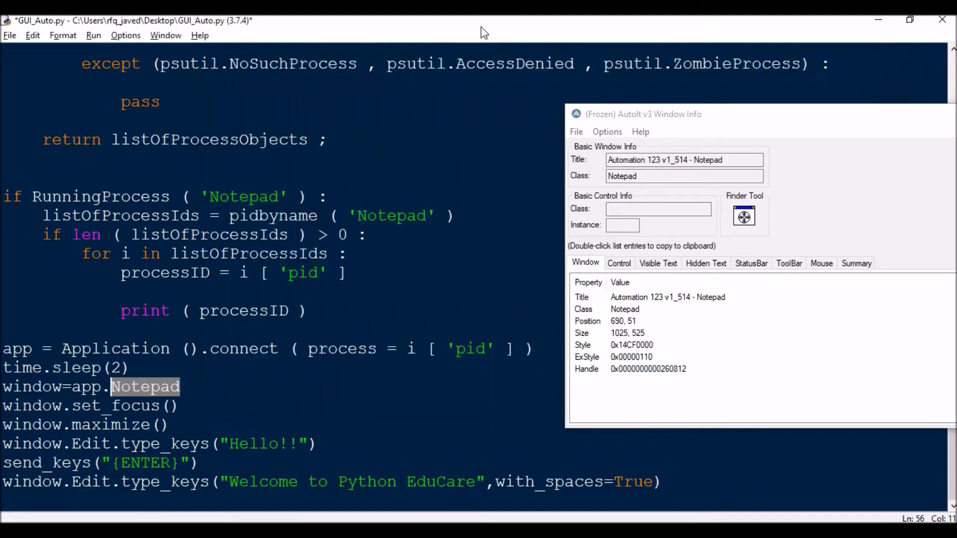
Step: Scroll up in the script and run it again with F5
scroll("up", 3)
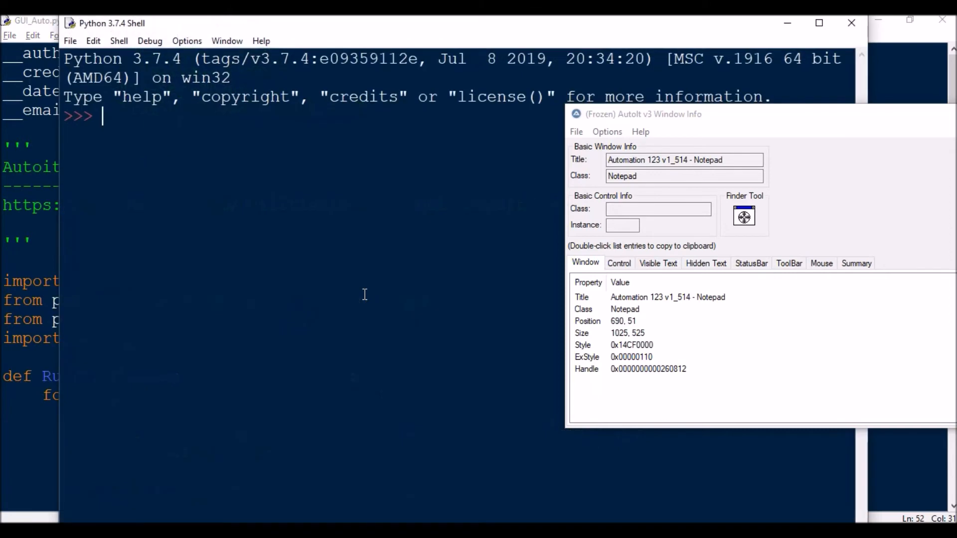
key("F5")
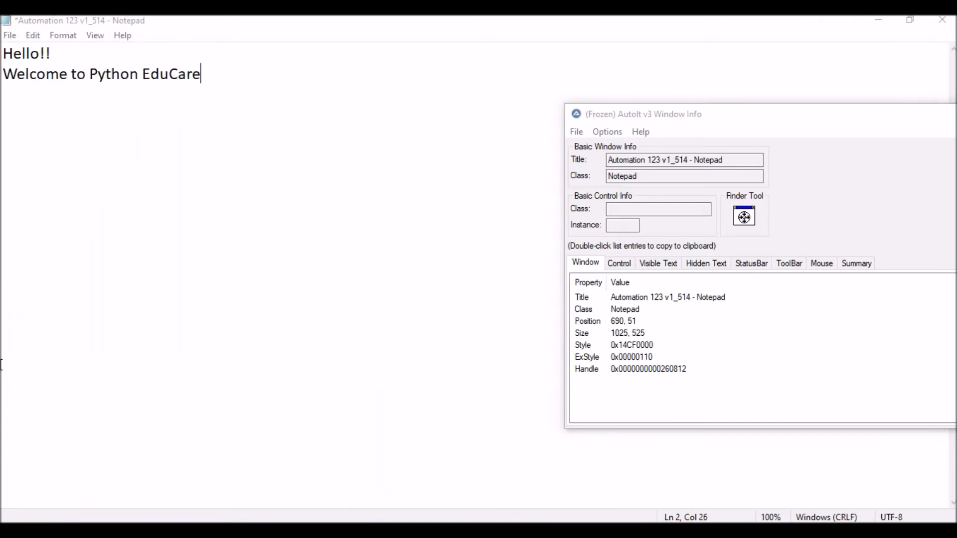
mouse_move(151, 44)
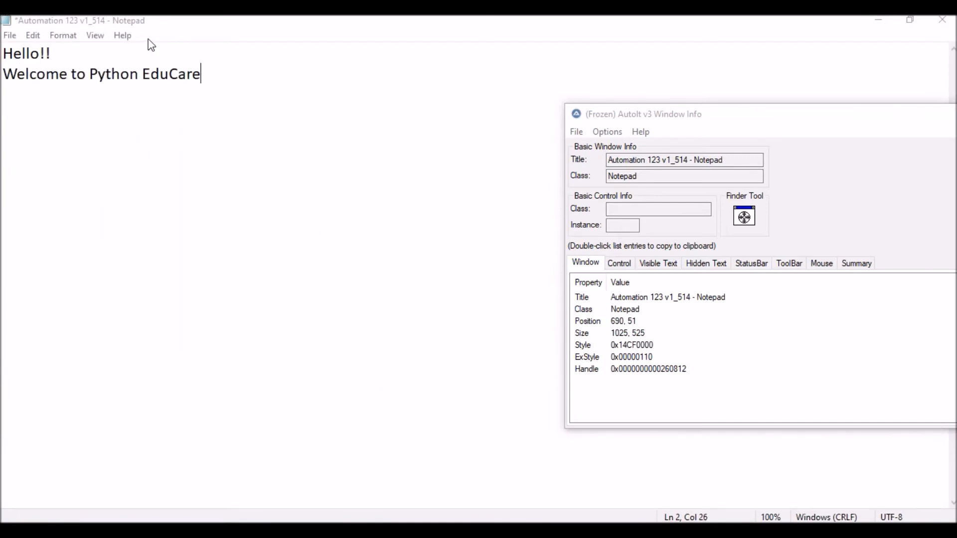
mouse_move(19, 76)
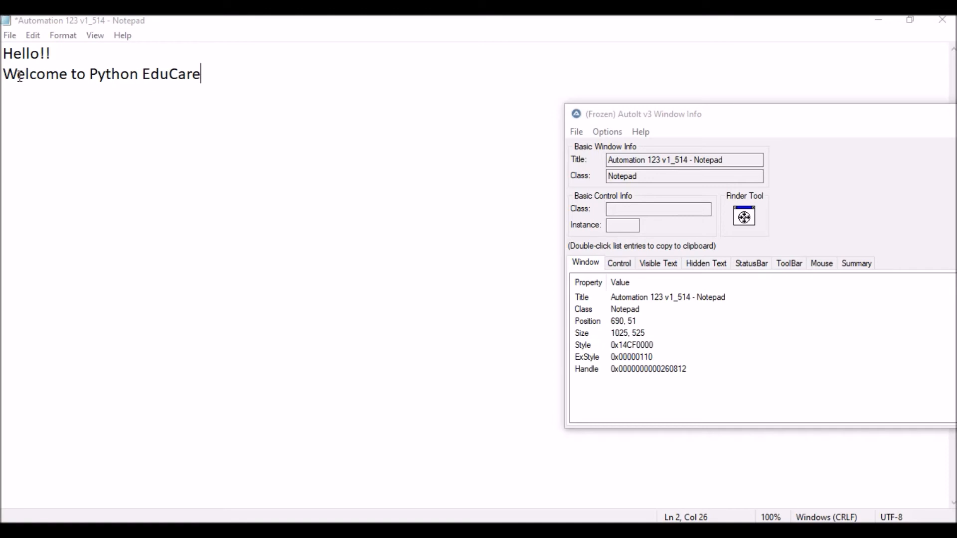
mouse_move(156, 95)
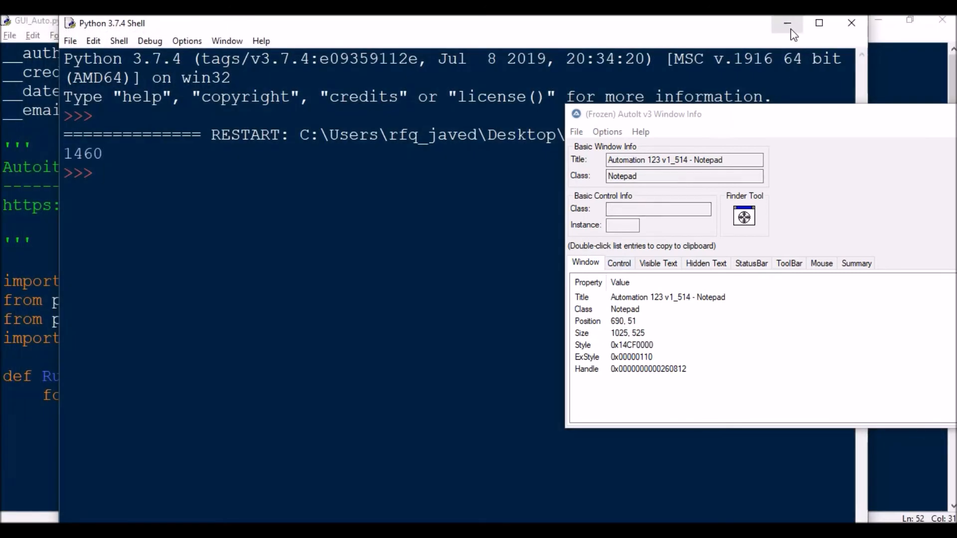
Step: Minimize the Python Shell and GUI_Auto.py editor, then open excel.csv from the desktop
left_click(786, 23)
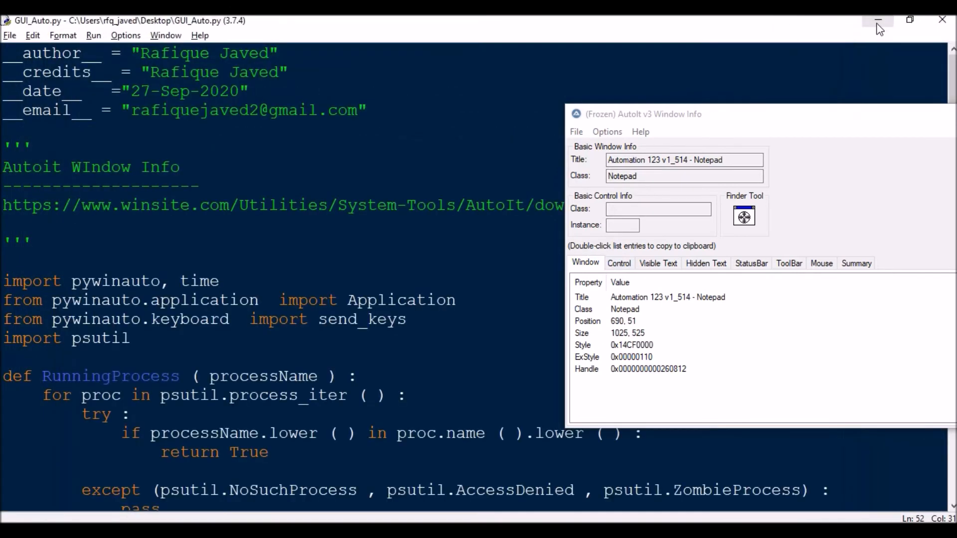
left_click(877, 20)
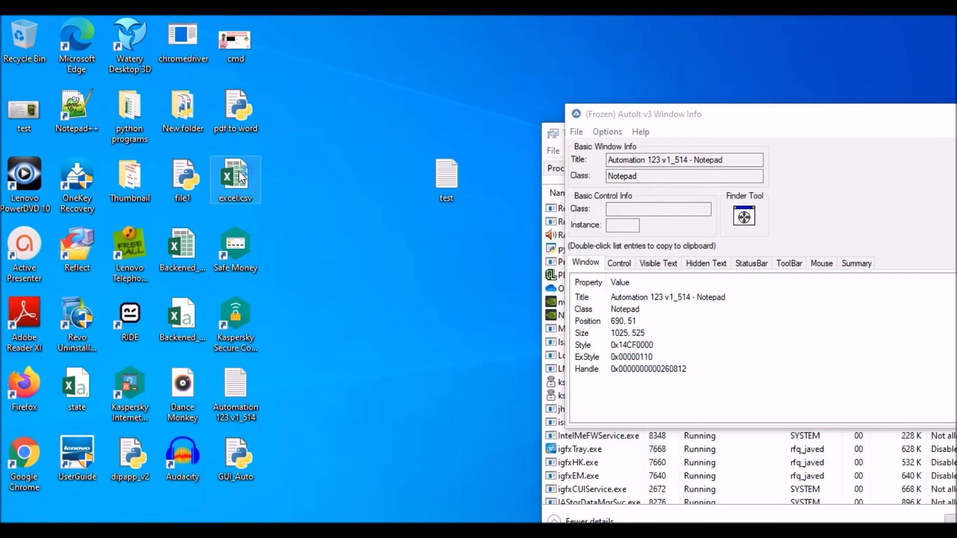
double_click(234, 177)
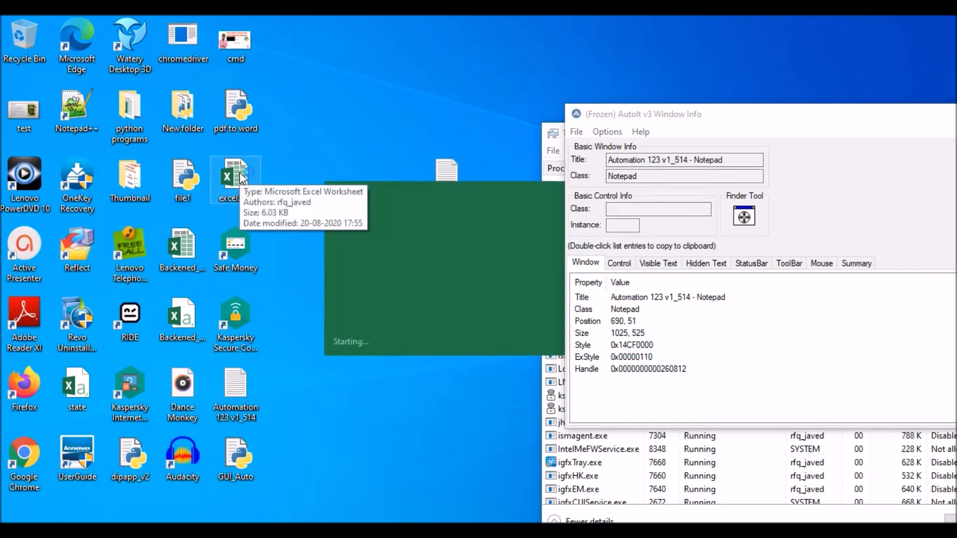
double_click(235, 177)
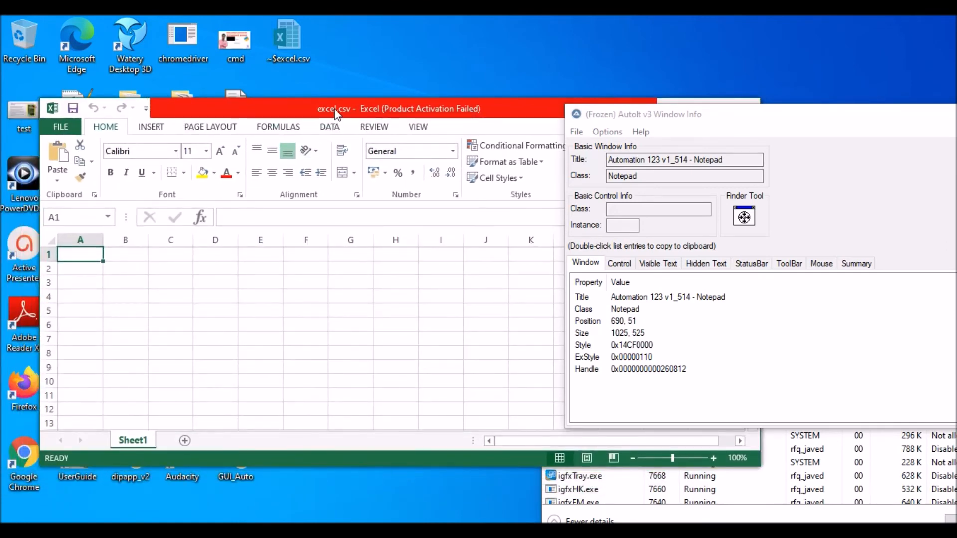
mouse_move(391, 100)
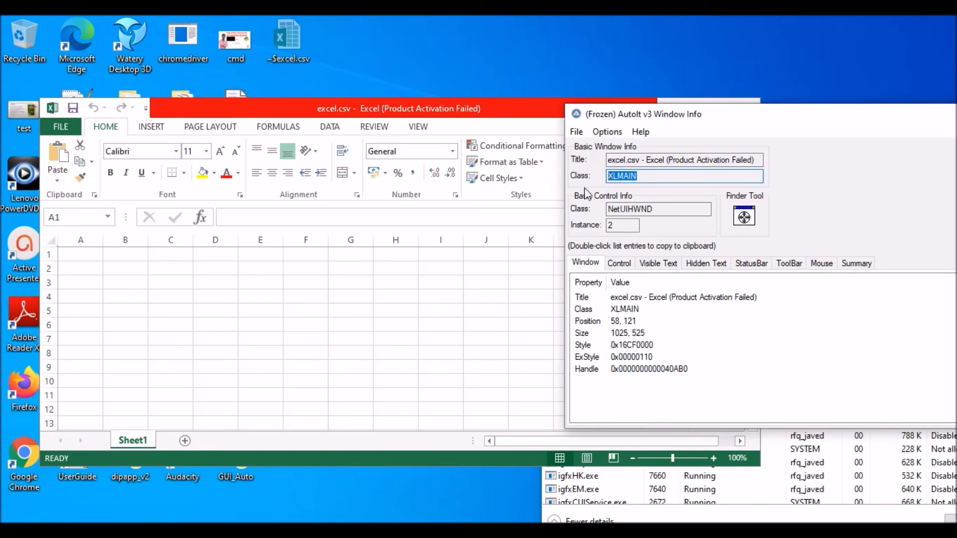
mouse_move(608, 204)
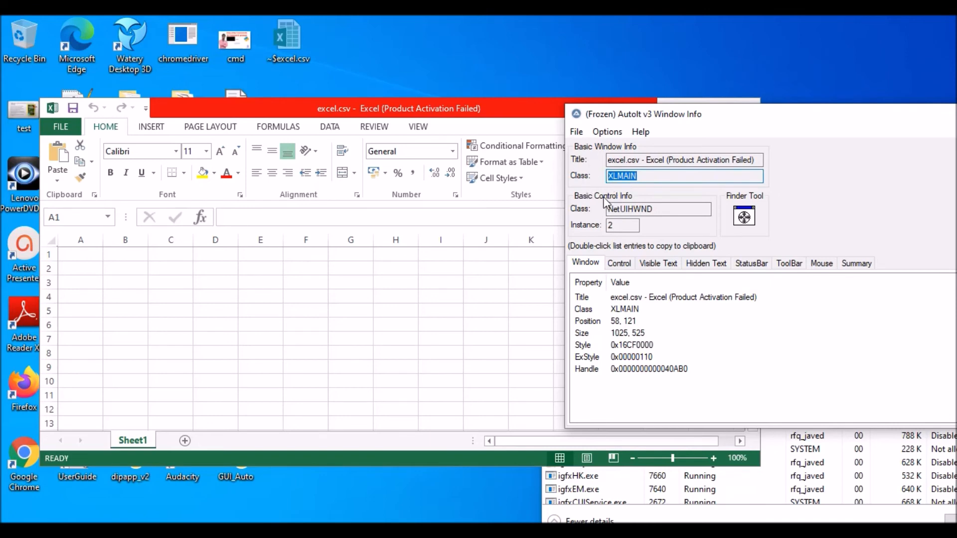
mouse_move(581, 227)
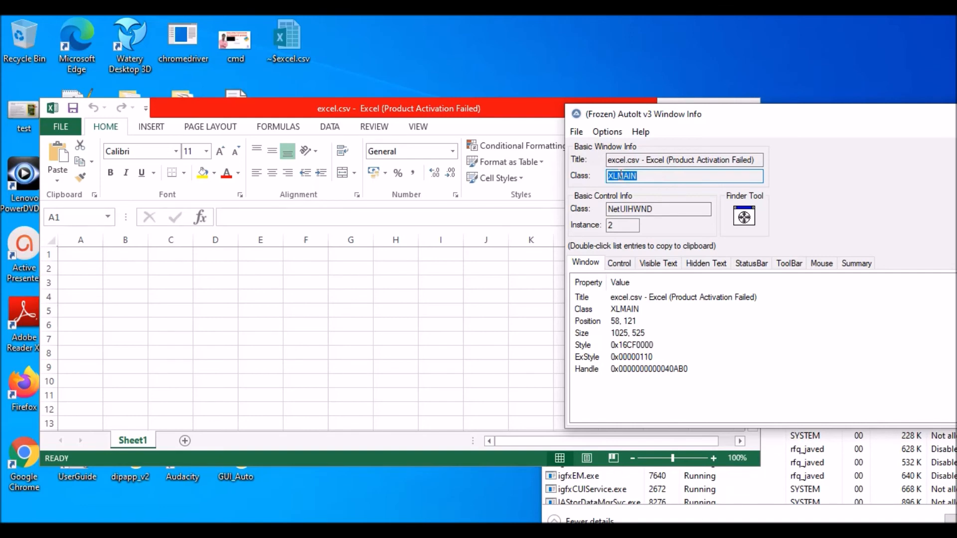
mouse_move(675, 280)
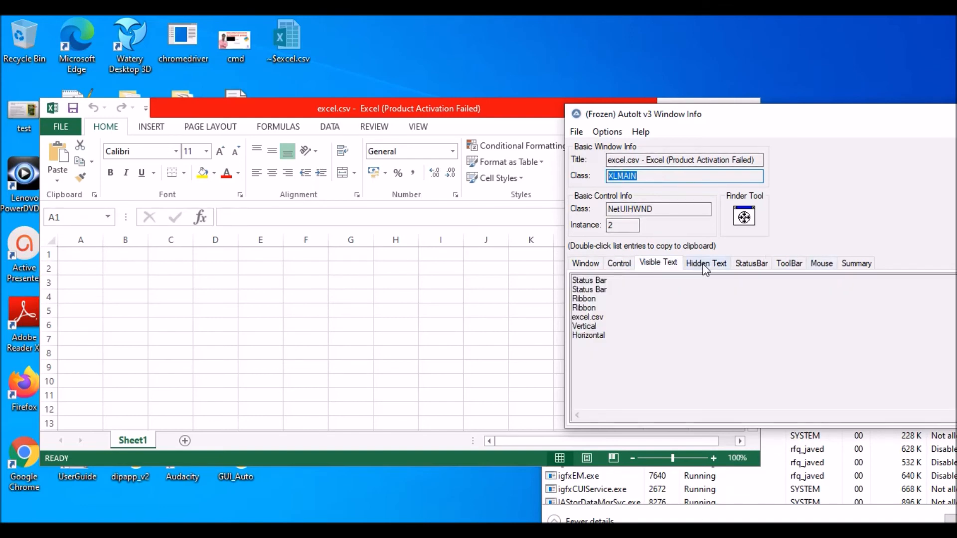
Step: View the Excel window's Hidden Text tab, then return to its window properties
left_click(820, 263)
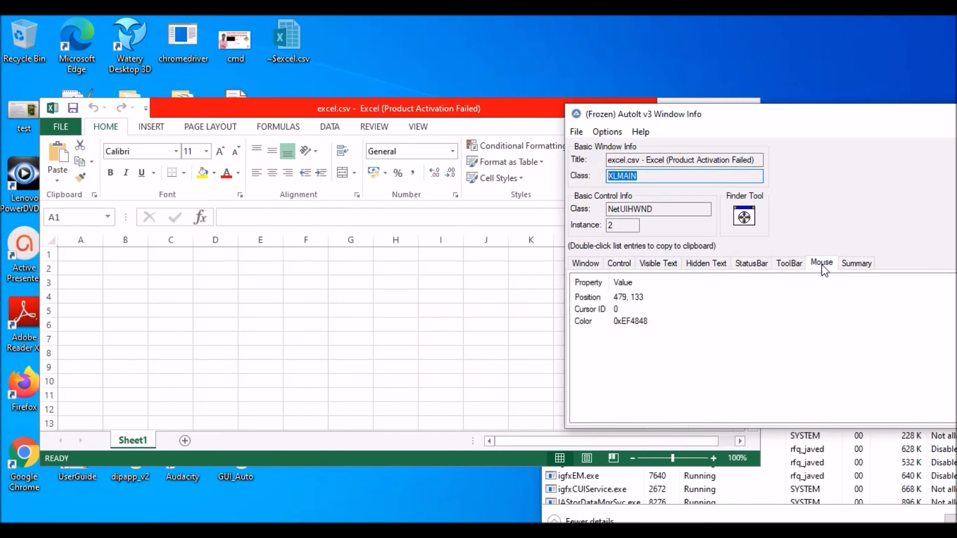
left_click(584, 263)
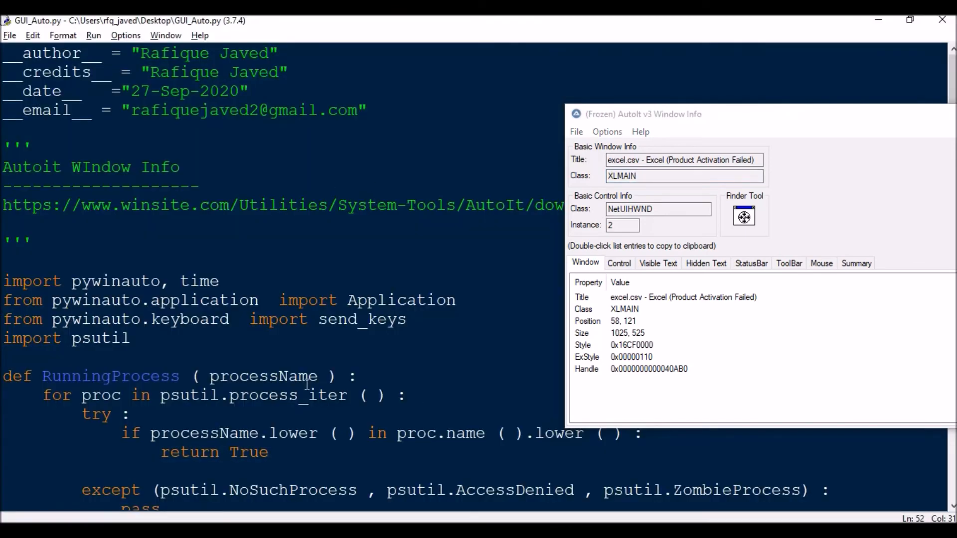
Step: Change the app.Notepad window reference to app.XLMAIN
scroll("down", 3)
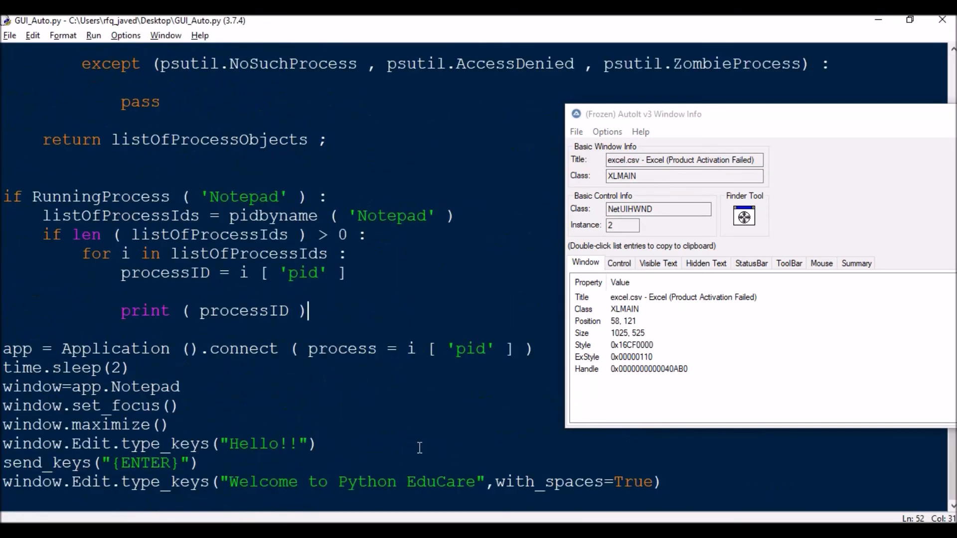
double_click(150, 387)
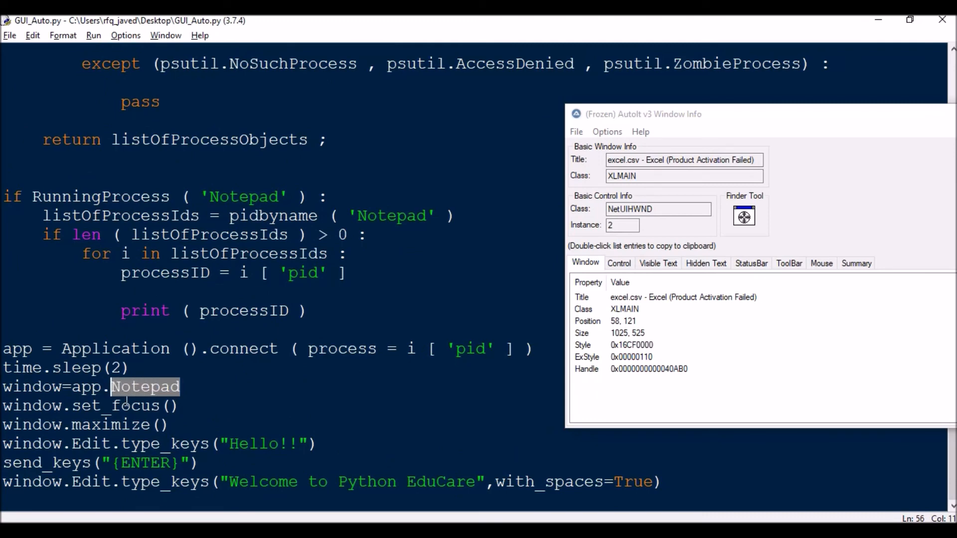
type("XLMAIN")
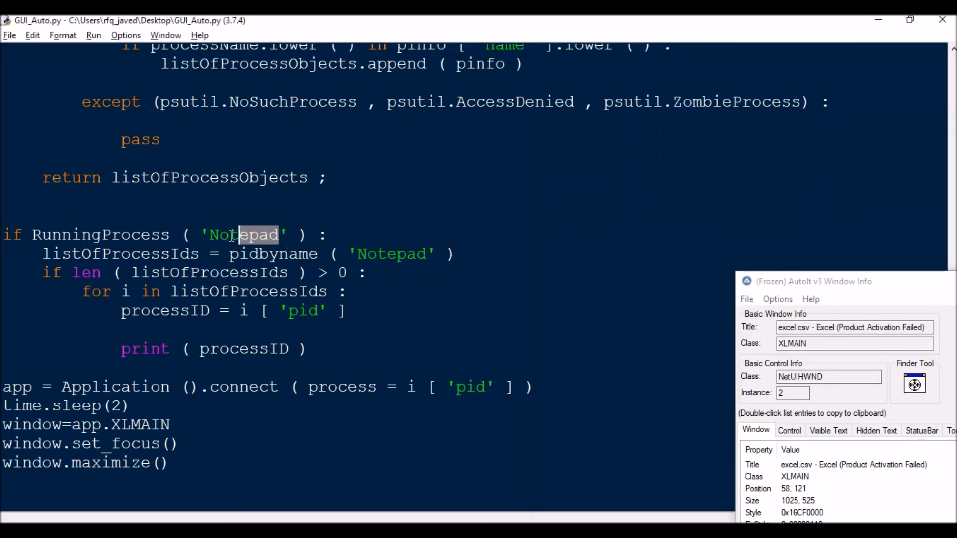
Step: Replace the 'Notepad' strings with 'Excel' and run the script
type("Excel")
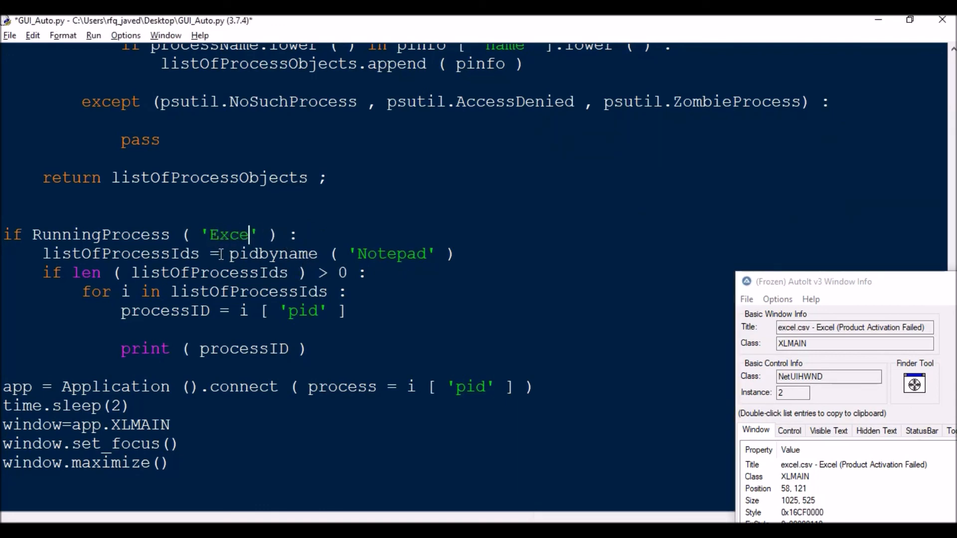
type("l")
left_click(248, 254)
type("Exc")
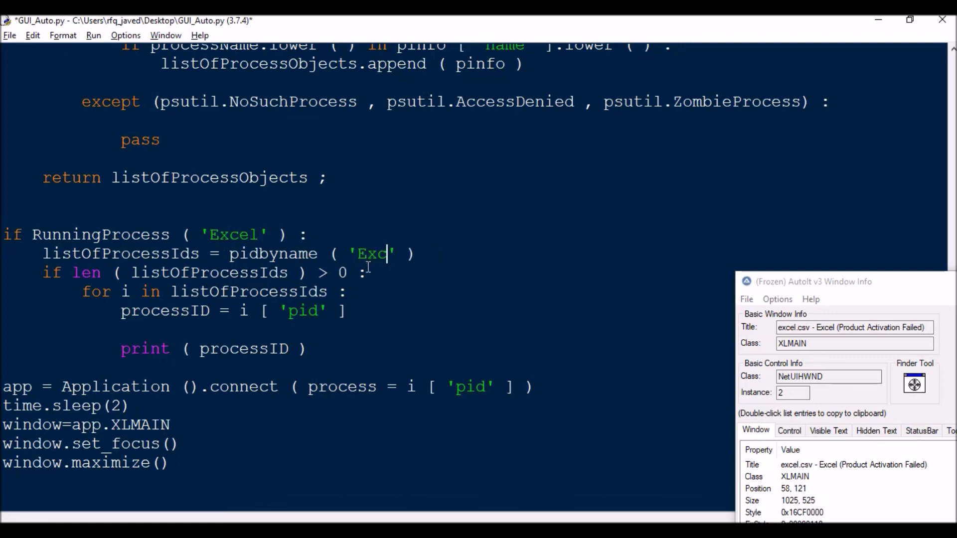
type("el")
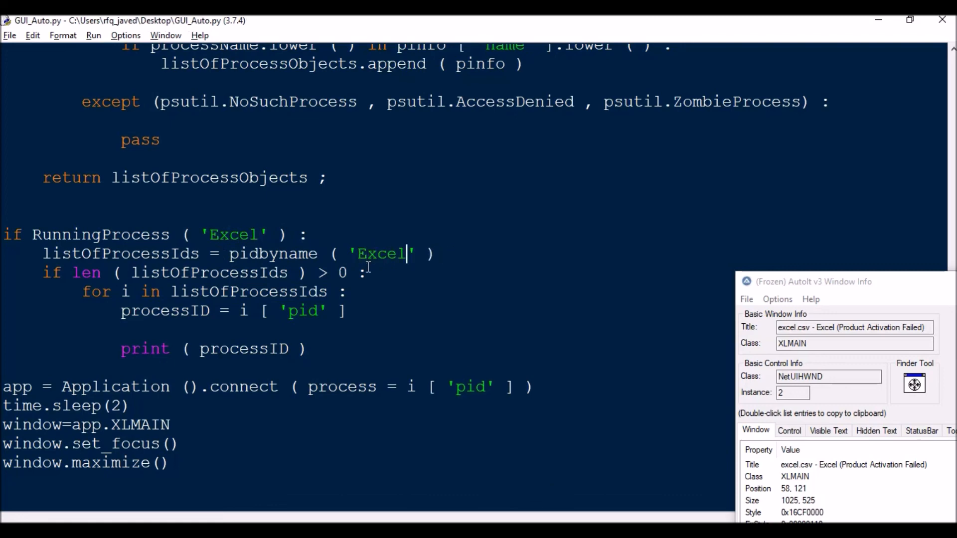
key("F5")
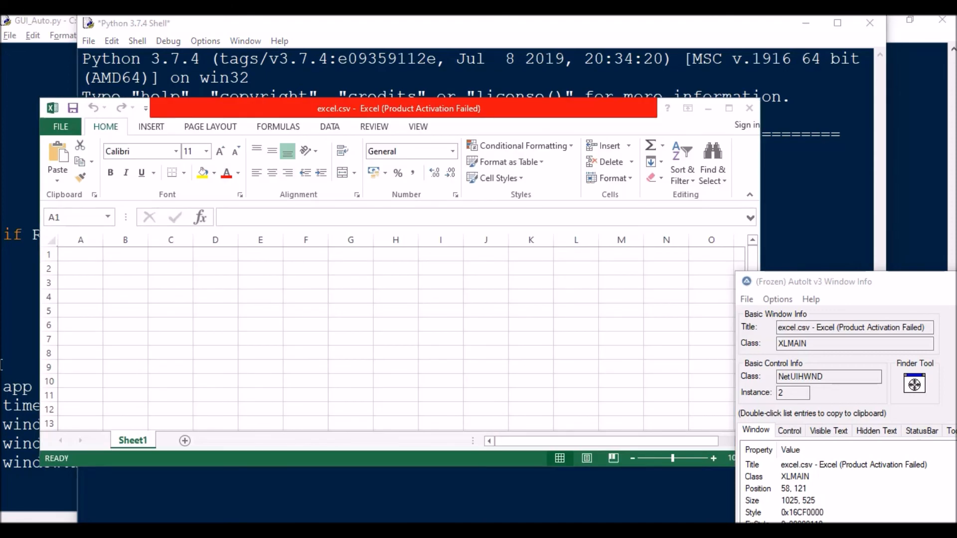
Step: Bring GUI_Auto.py forward and select the quoted value on the __email__ line
left_click(728, 108)
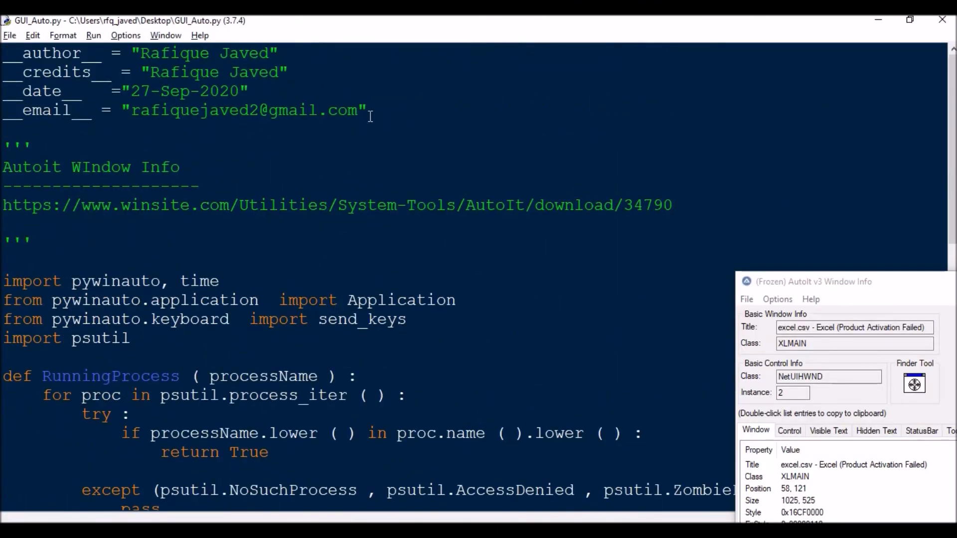
double_click(238, 111)
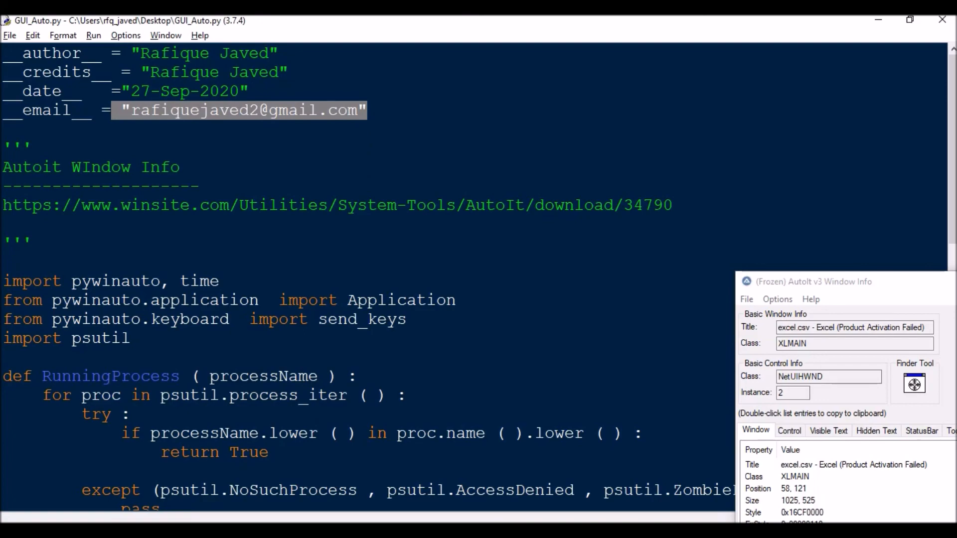